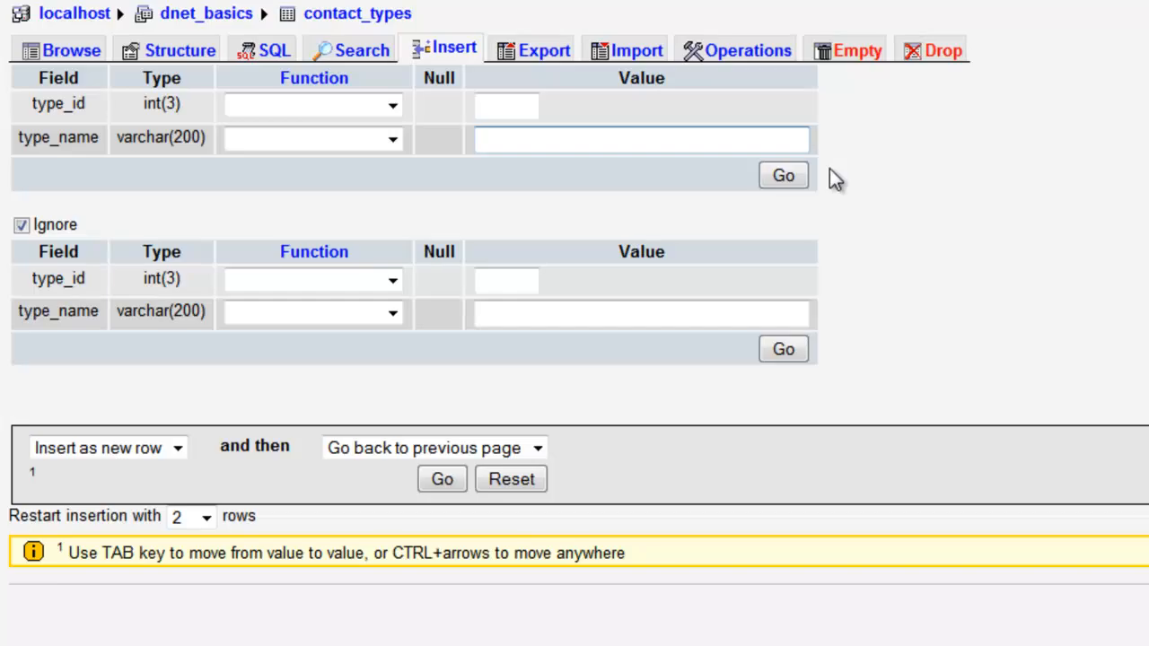
# Step: Insert the contact types 'Friends' and 'Clients' into contact_types
pyautogui.write('Friends')
pyautogui.click(641, 313)
pyautogui.write('Clients')
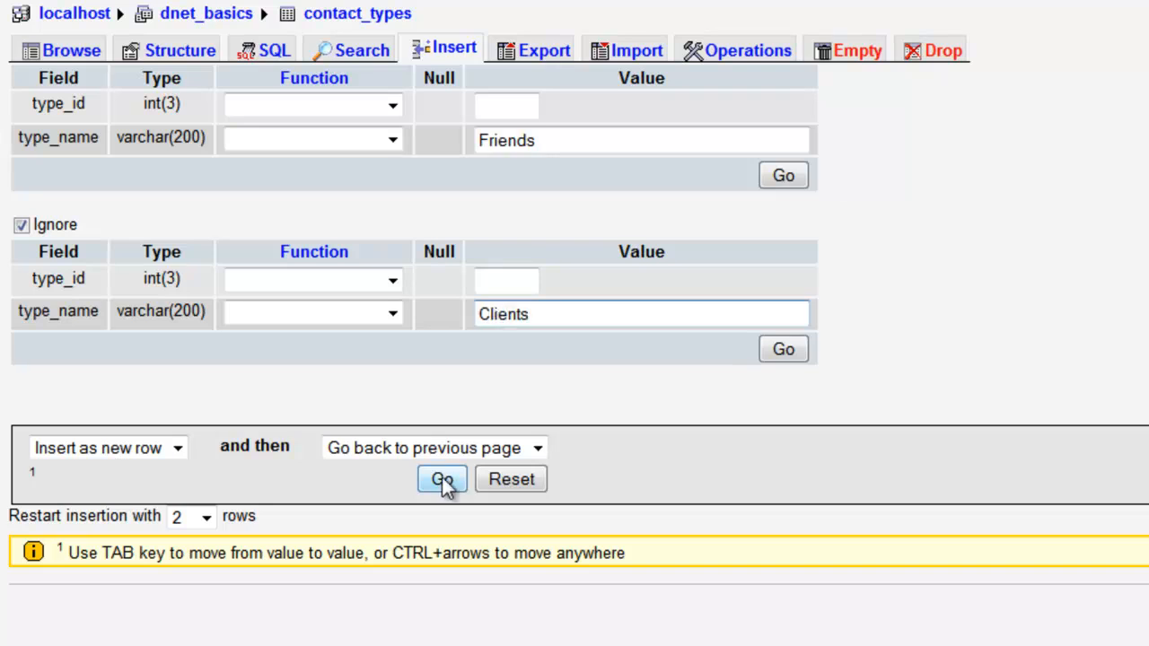
pyautogui.click(441, 478)
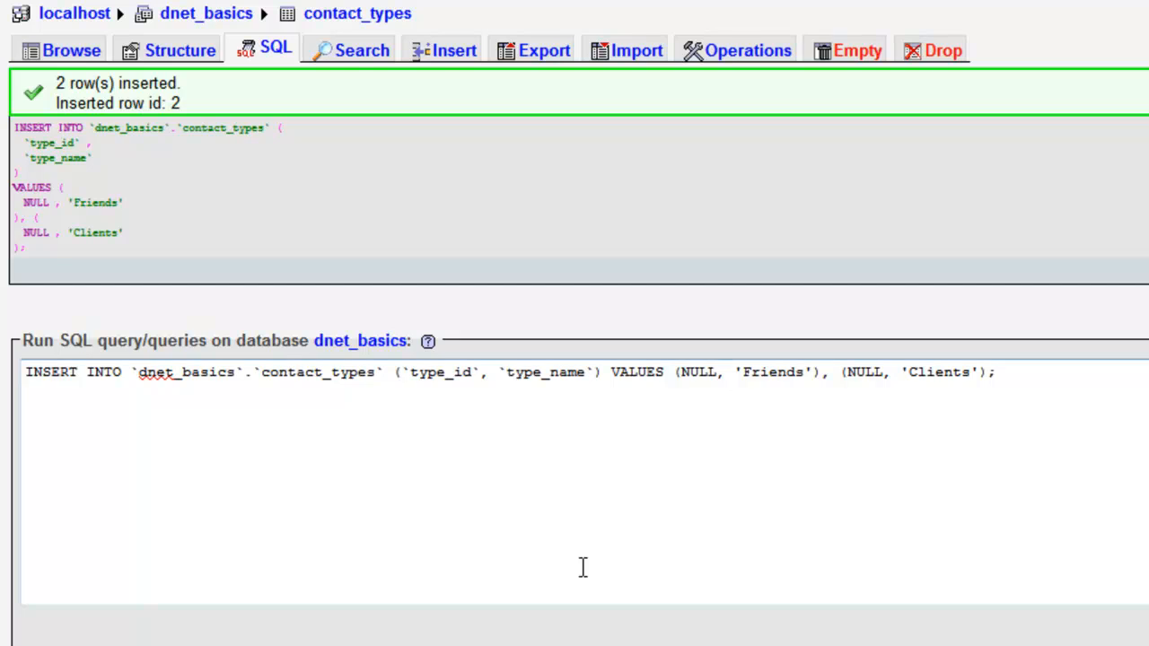
pyautogui.moveTo(104, 90)
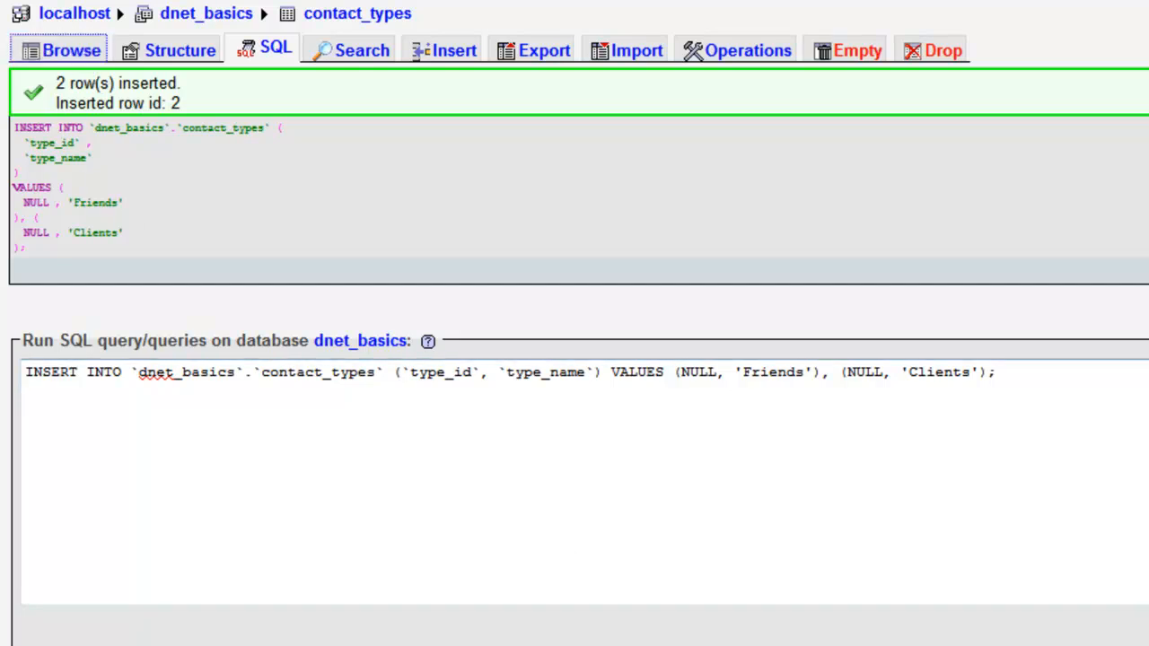
# Step: Browse the contact_types rows, now showing Friends (id 1) and Clients (id 2)
pyautogui.click(59, 50)
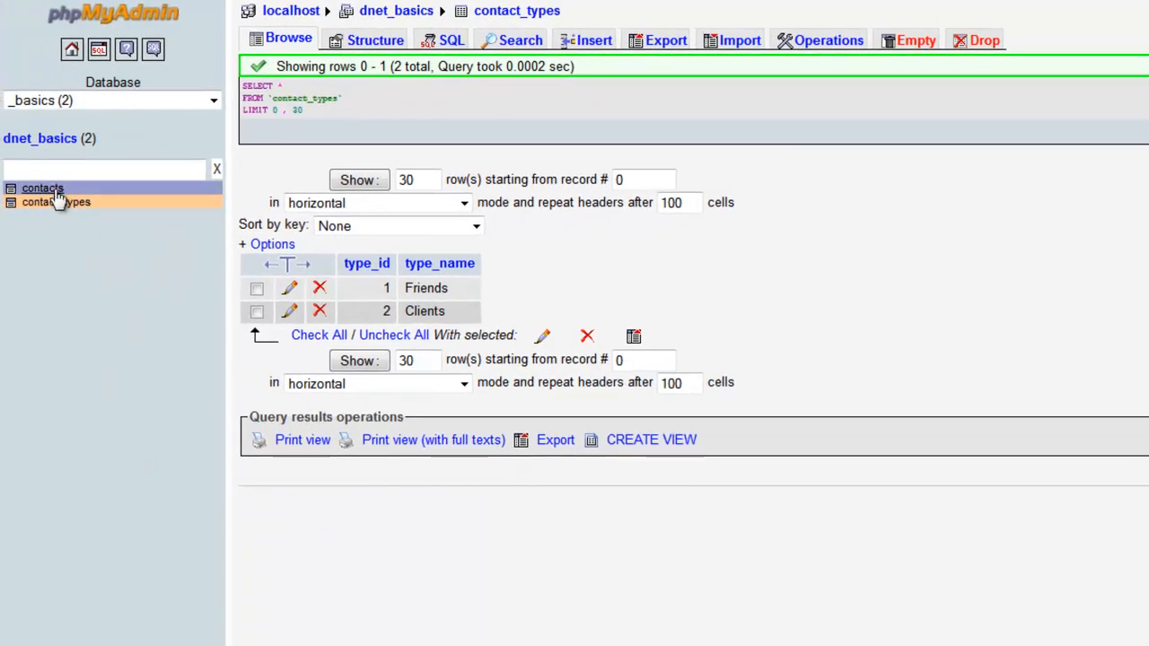
pyautogui.click(43, 189)
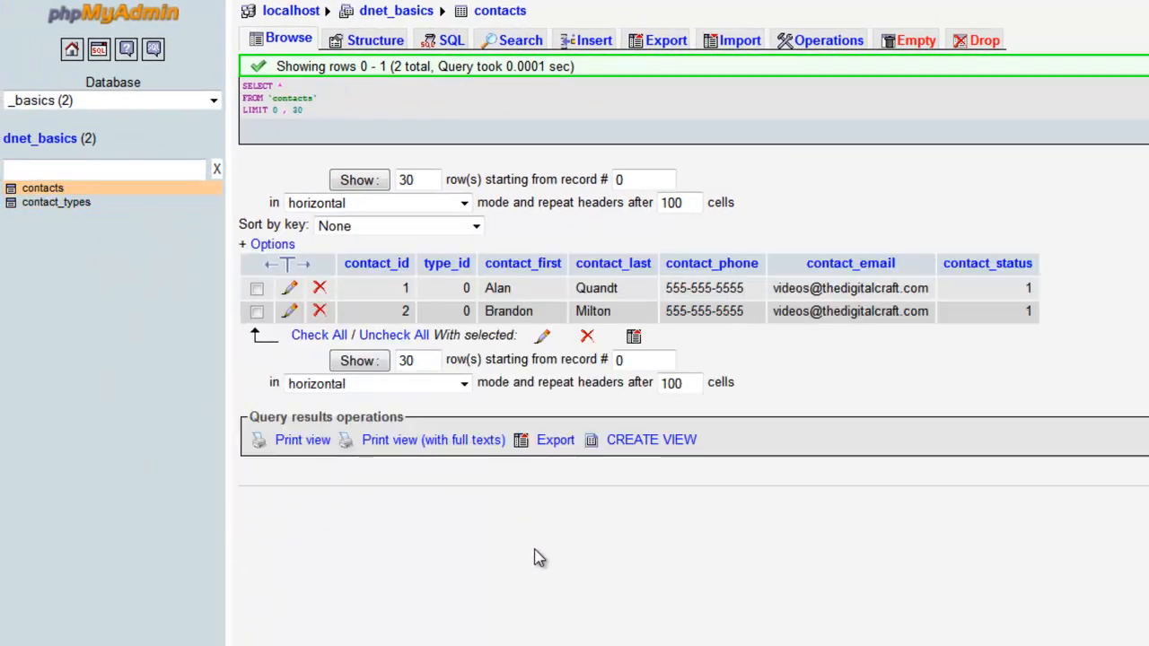
pyautogui.moveTo(553, 566)
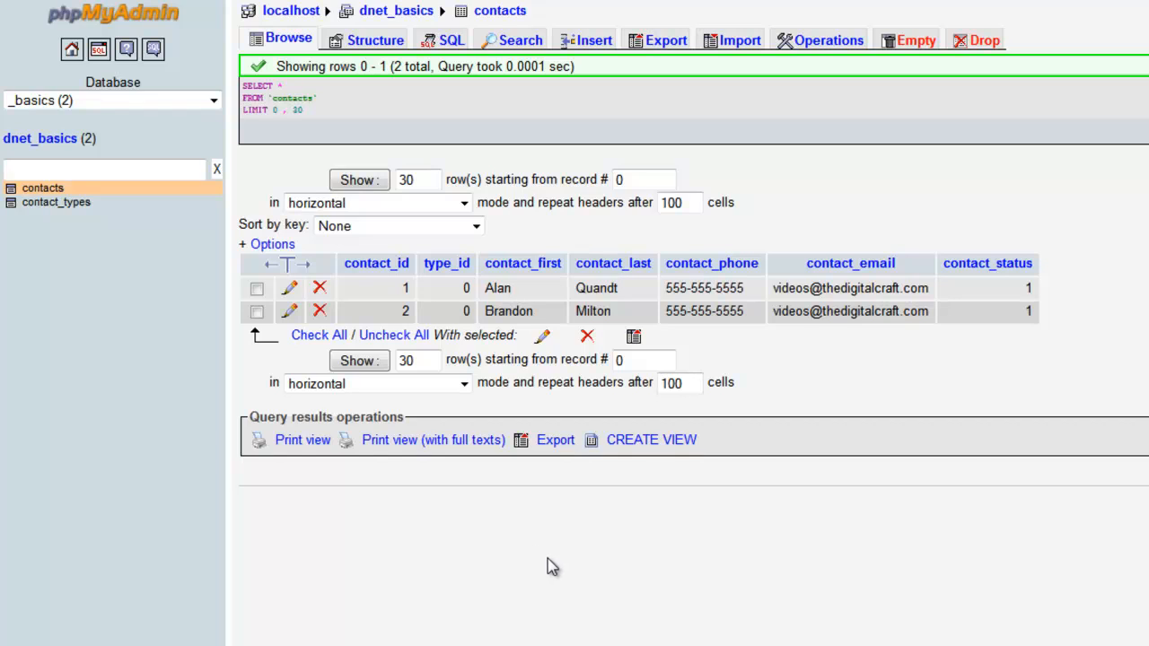
pyautogui.moveTo(582, 643)
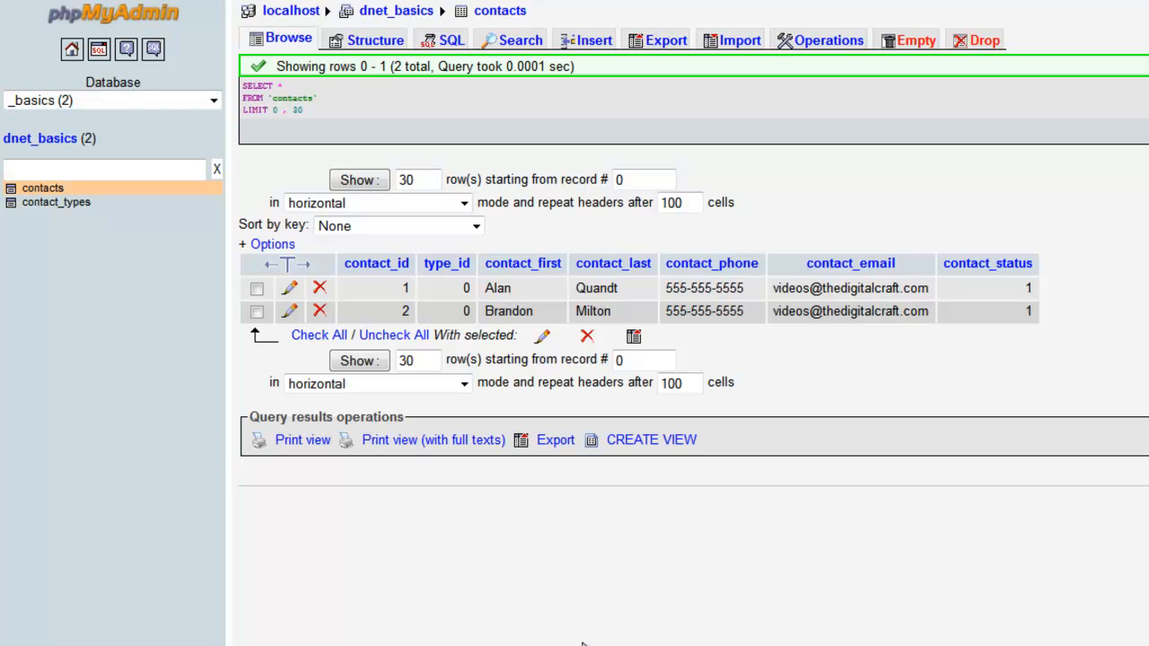
pyautogui.moveTo(726, 585)
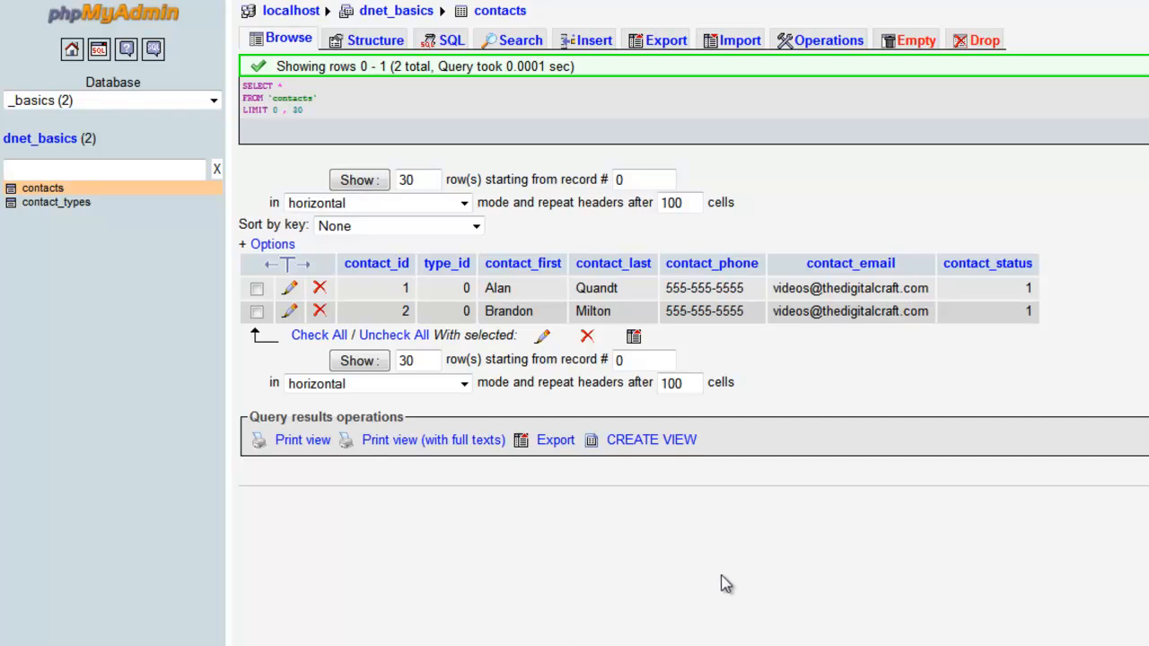
pyautogui.moveTo(823, 551)
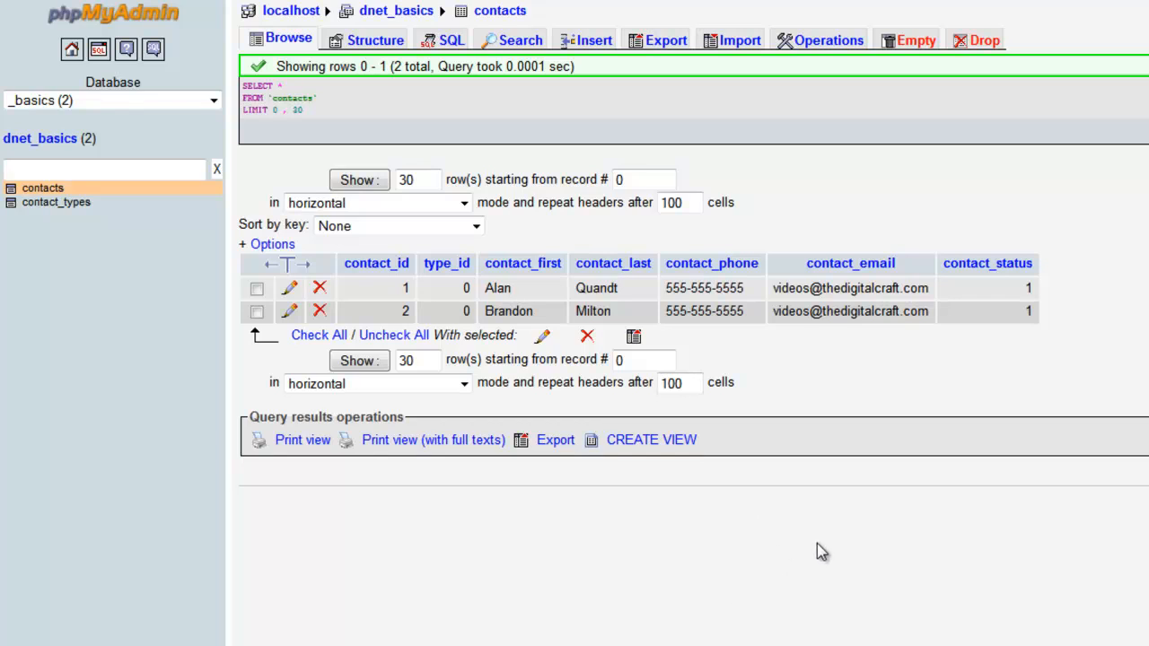
pyautogui.moveTo(1086, 456)
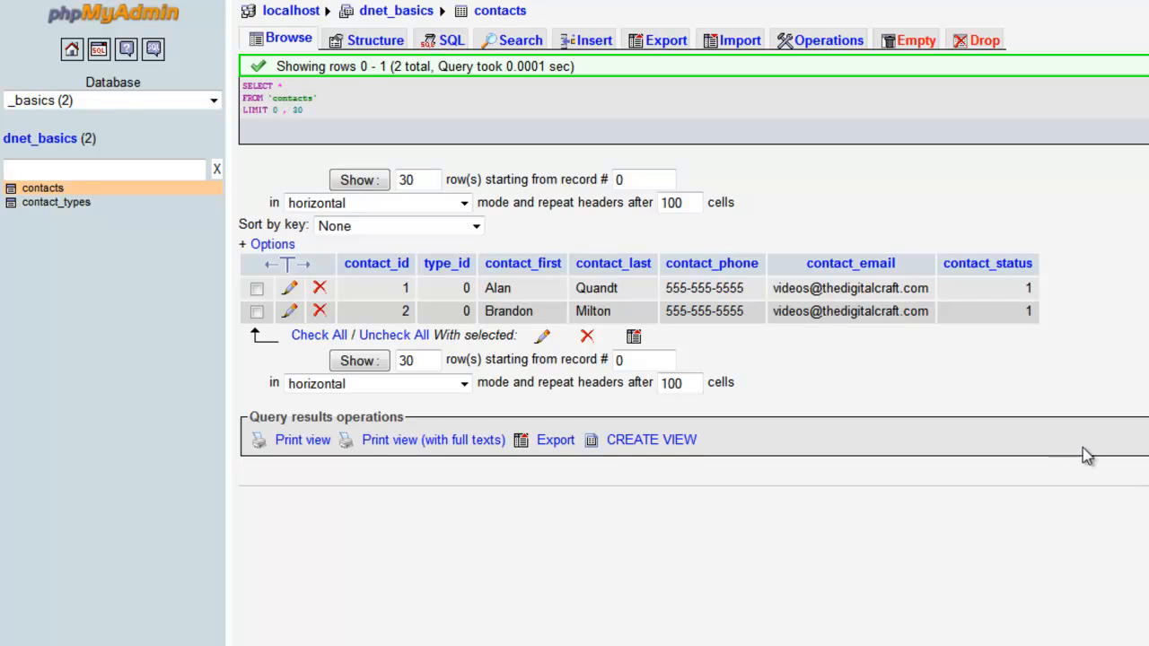
# Step: Refresh the contacts listing to show all 12 rows with type_id 1 or 2
pyautogui.click(523, 262)
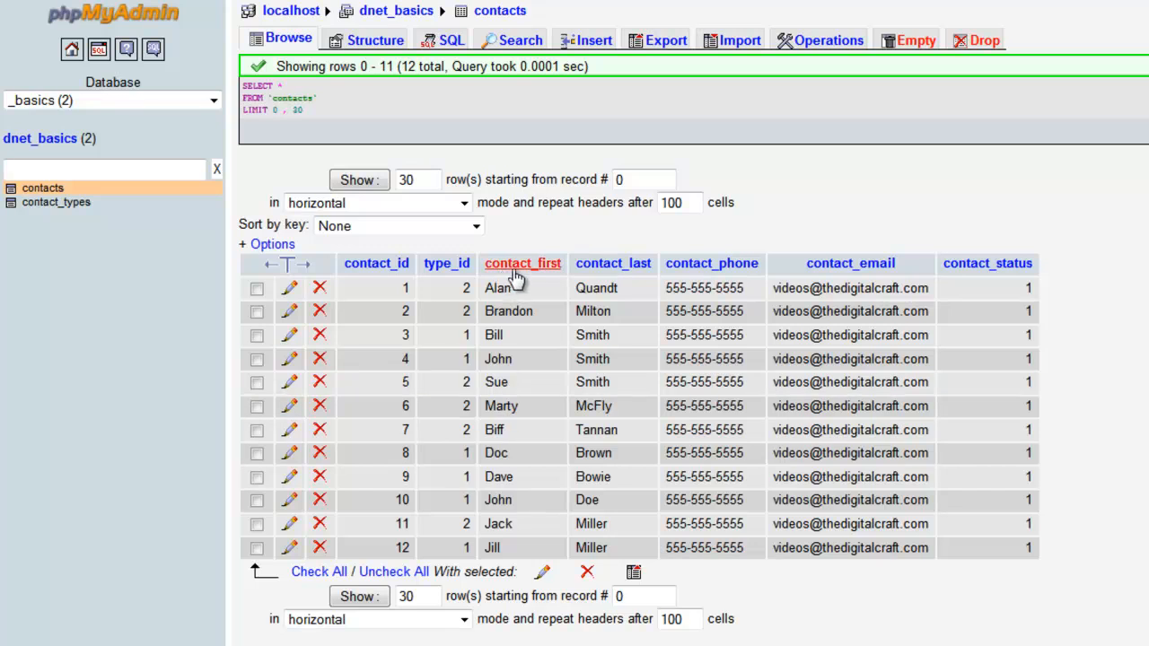
pyautogui.moveTo(452, 255)
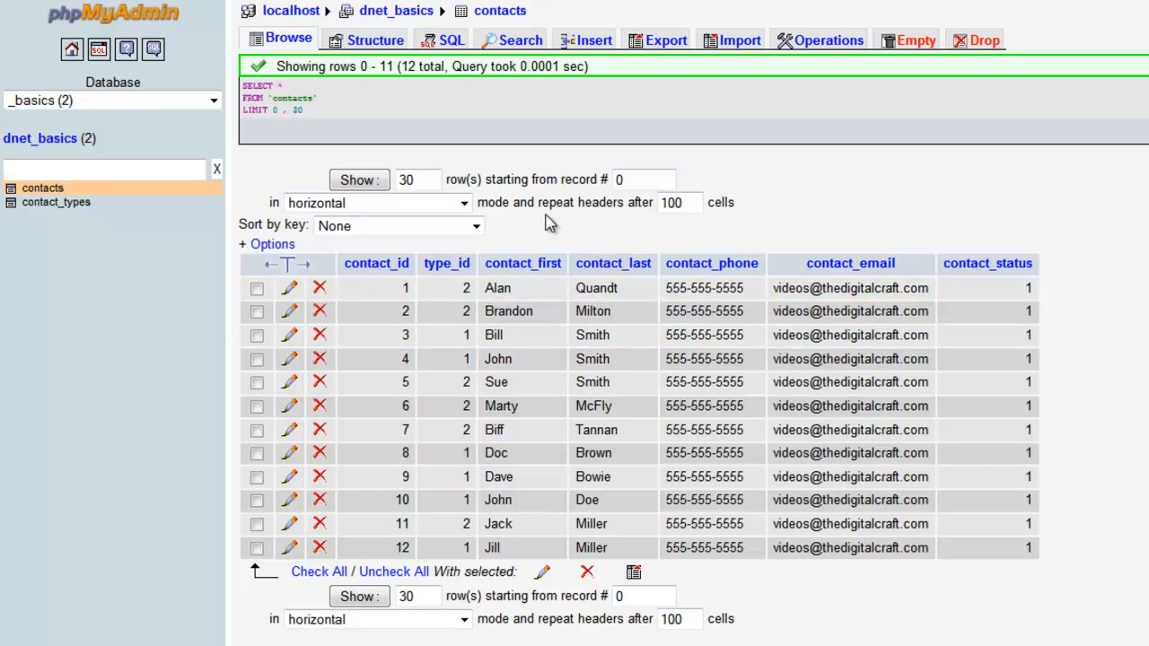
pyautogui.moveTo(519, 40)
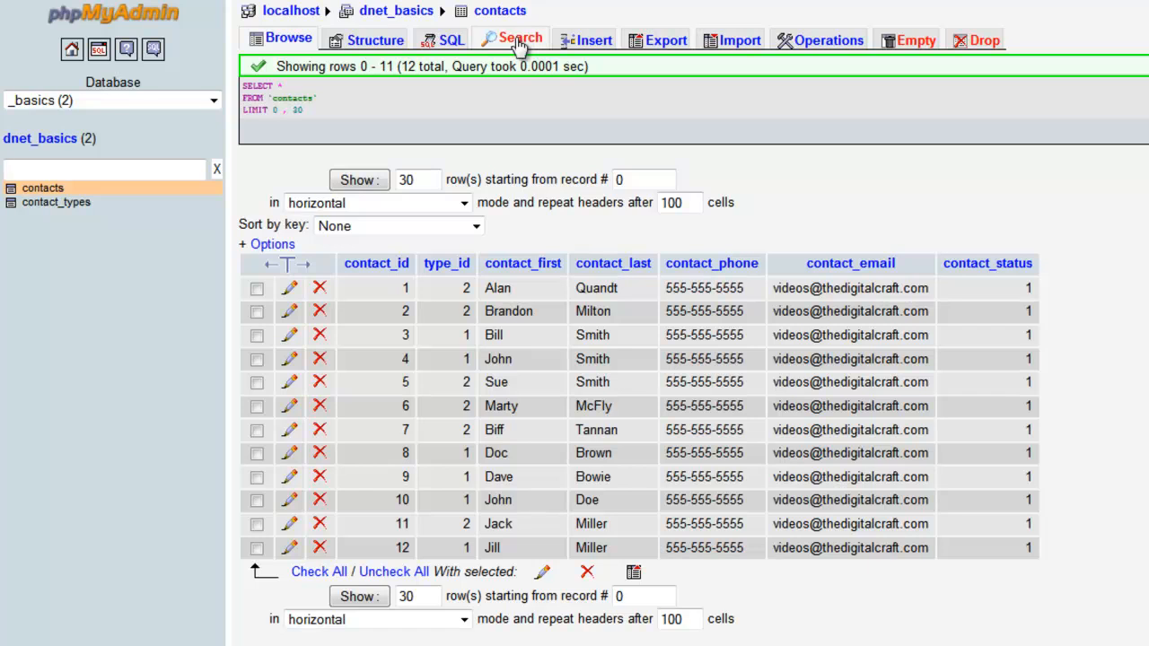
# Step: Search contacts for type_id = 1, returning six people
pyautogui.click(511, 40)
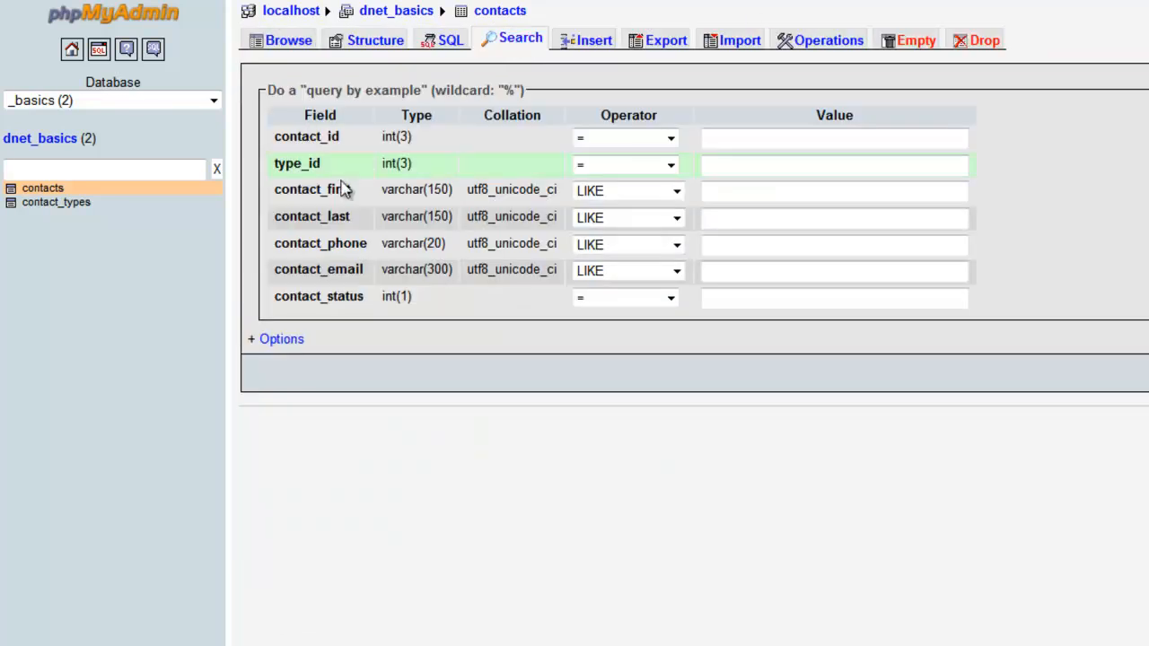
pyautogui.moveTo(334, 233)
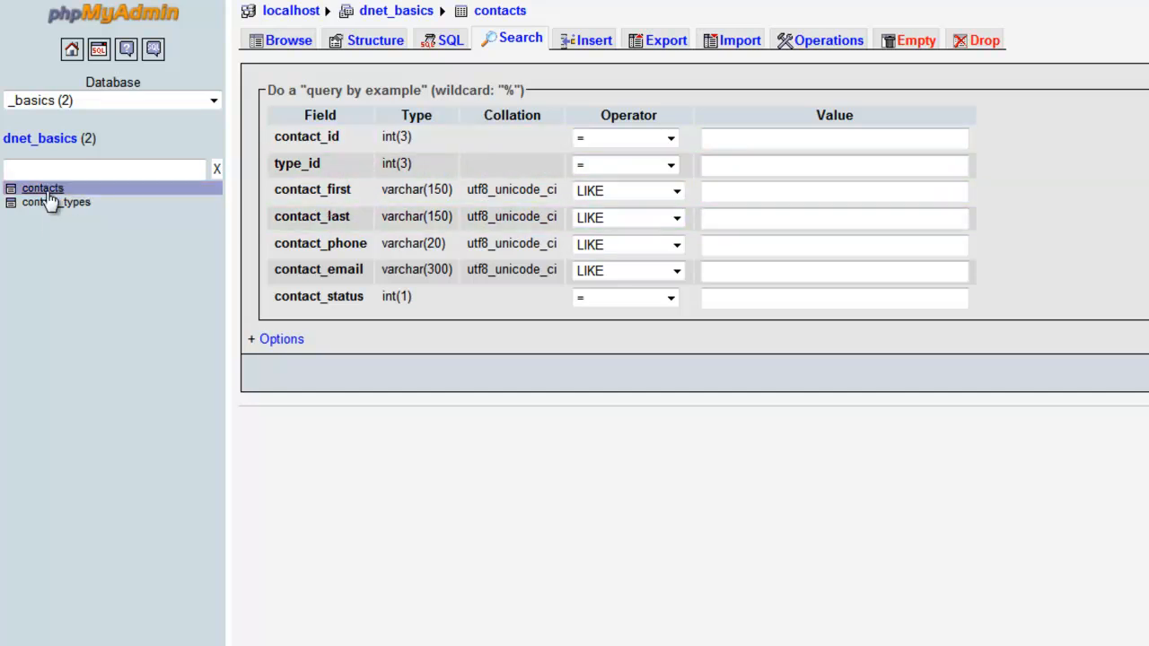
pyautogui.moveTo(557, 168)
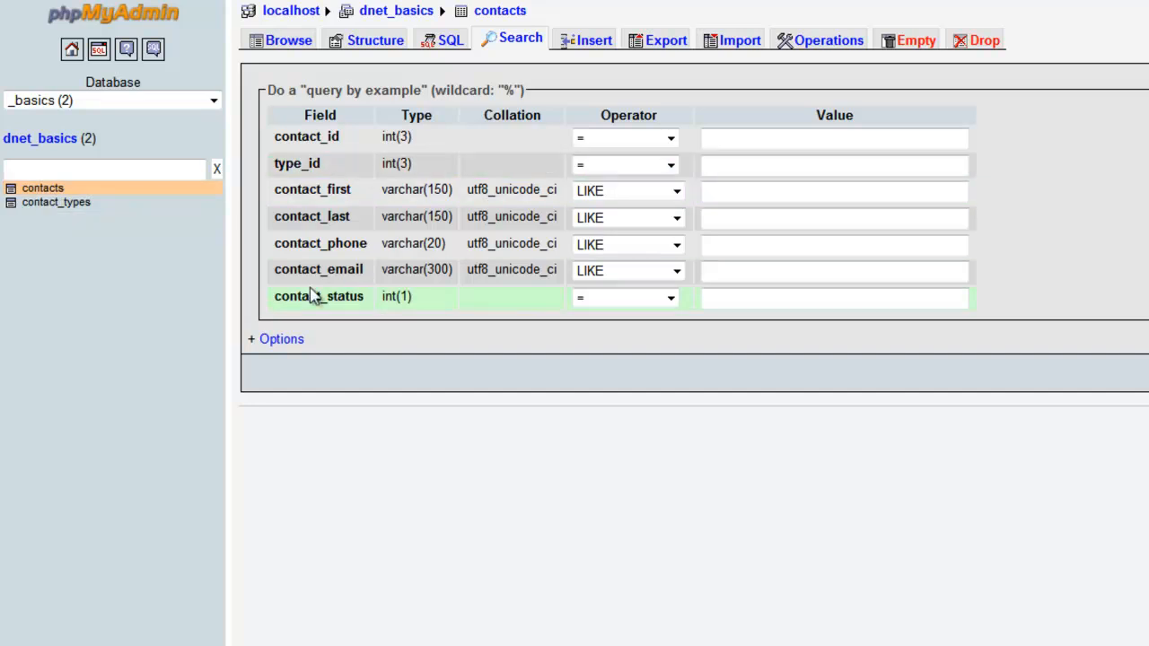
pyautogui.click(833, 166)
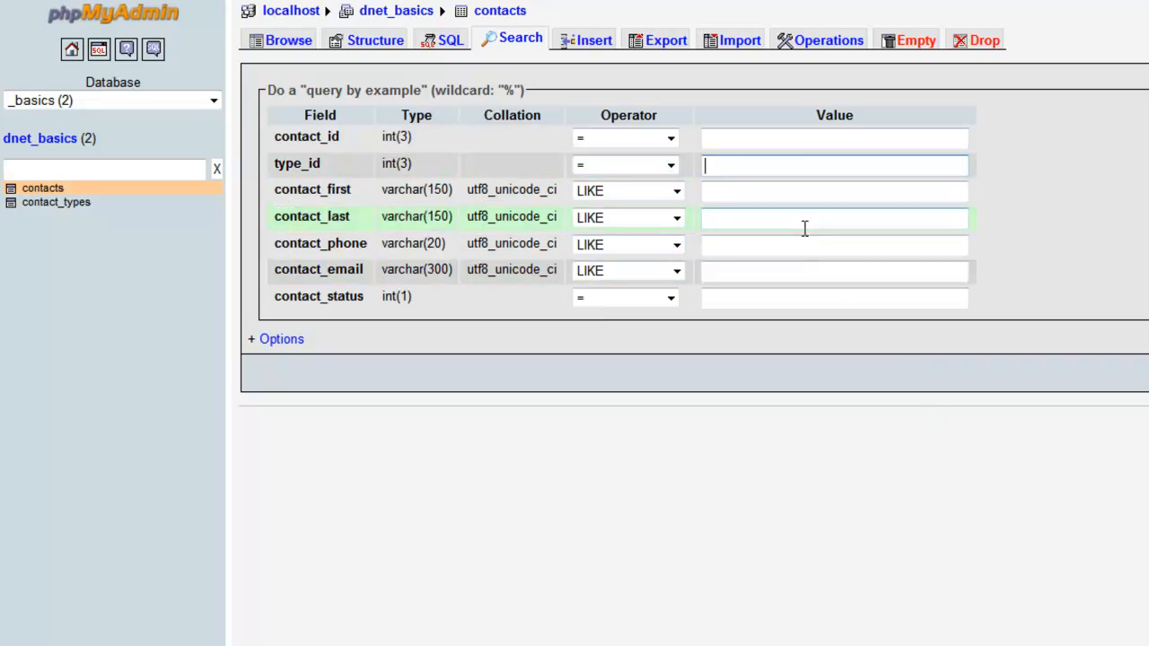
pyautogui.write('1')
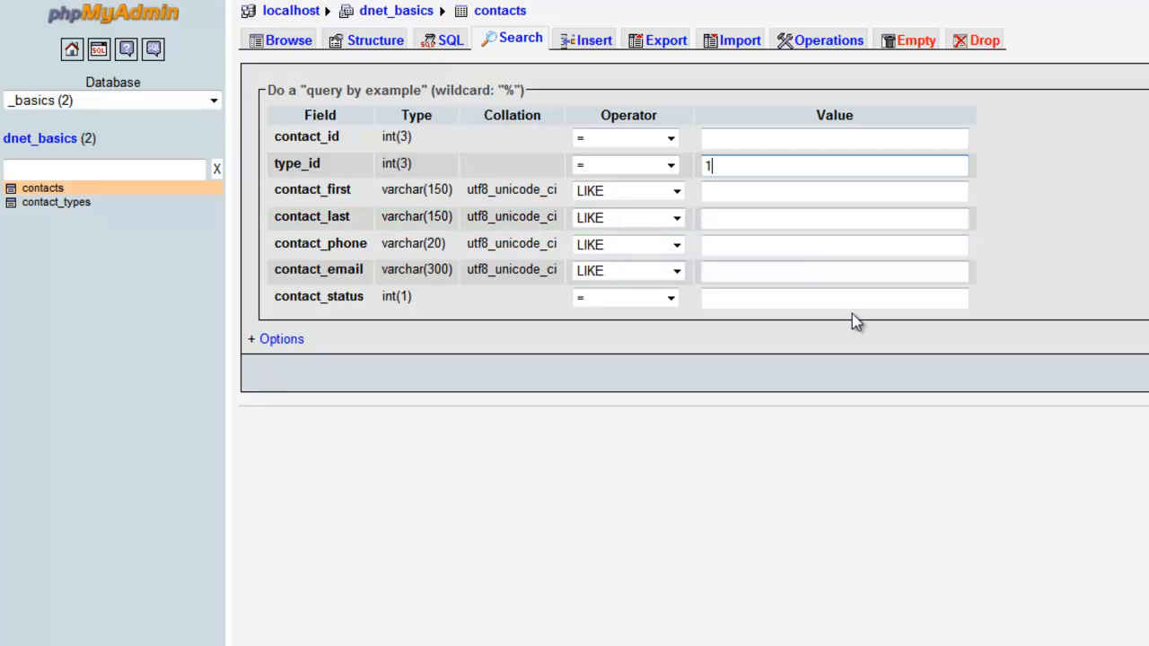
pyautogui.click(833, 218)
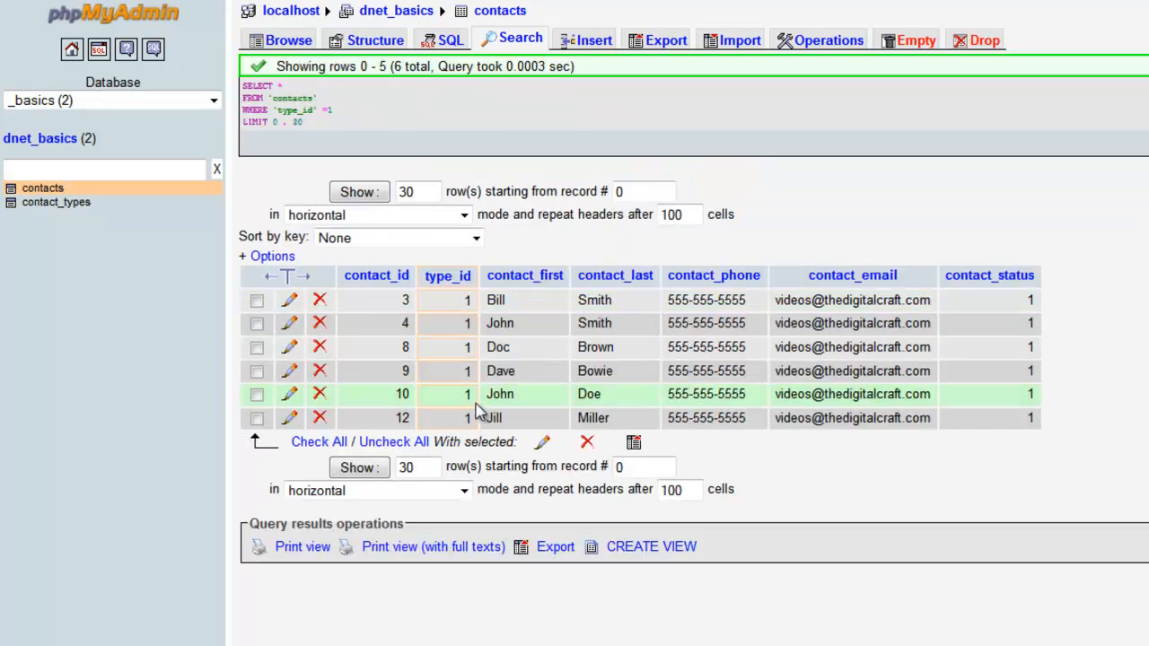
pyautogui.moveTo(475, 416)
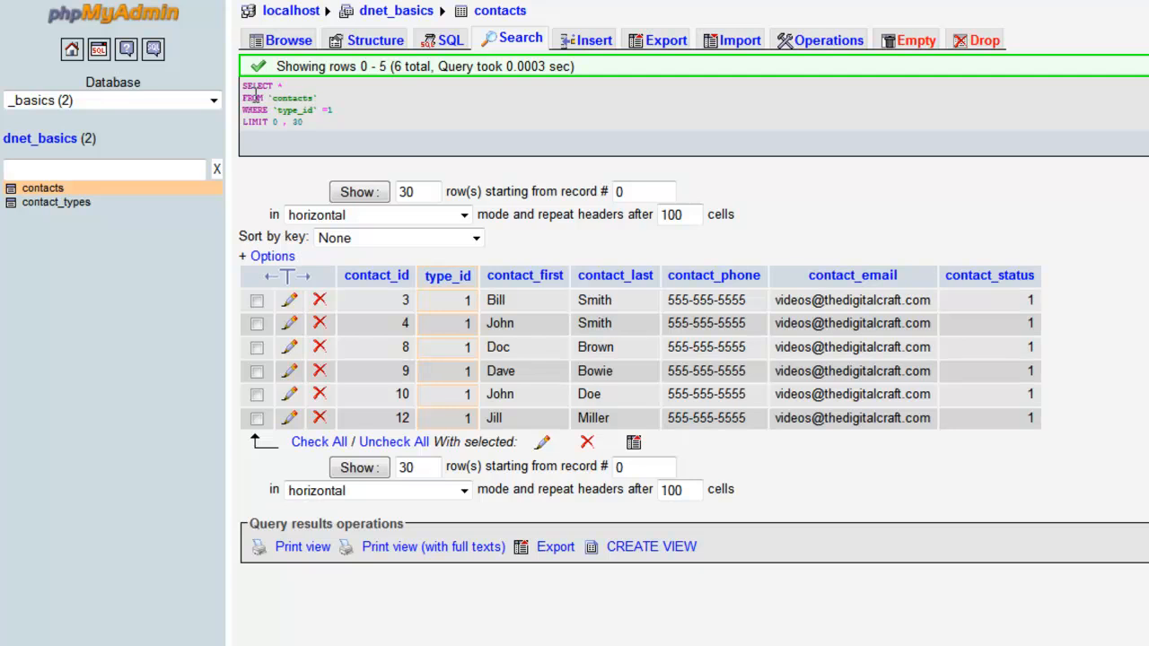
pyautogui.moveTo(260, 90)
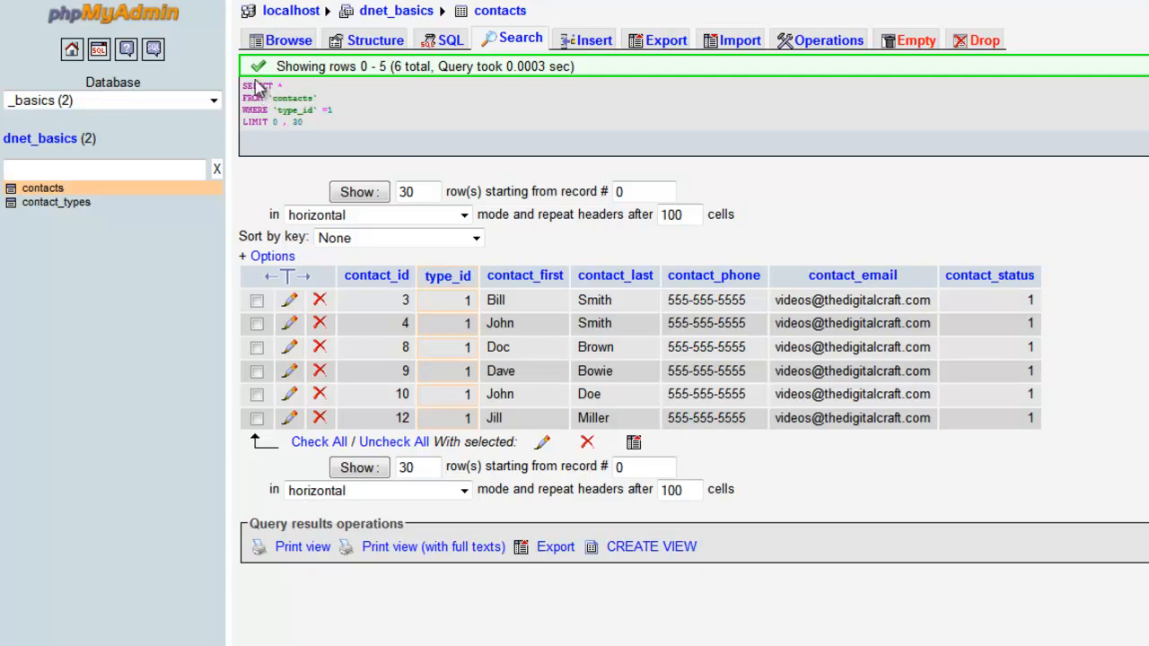
# Step: Reload the full unfiltered listing of all 12 contacts
pyautogui.doubleClick(259, 86)
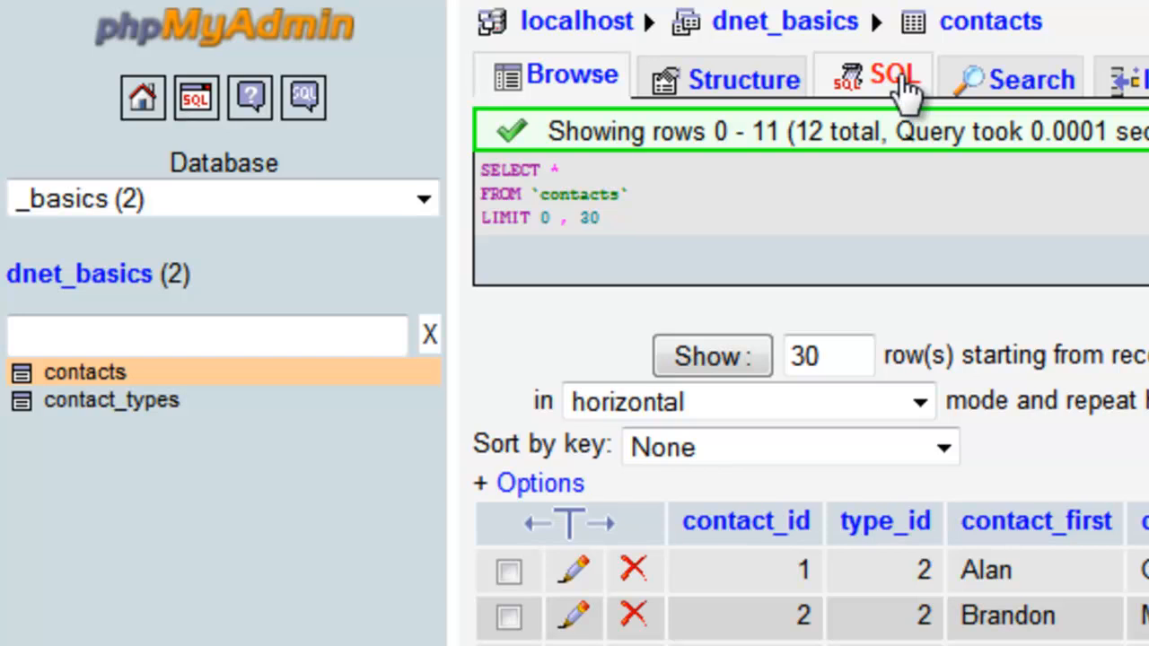
pyautogui.moveTo(895, 90)
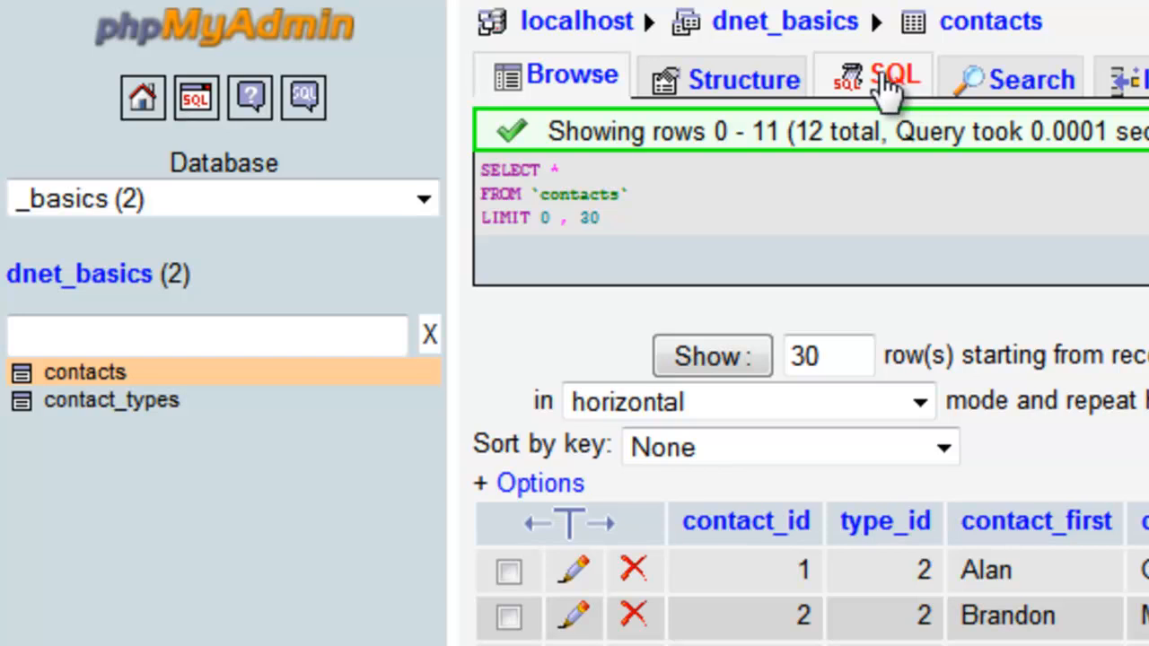
# Step: Empty the SQL query box by deleting the default SELECT statement
pyautogui.click(888, 76)
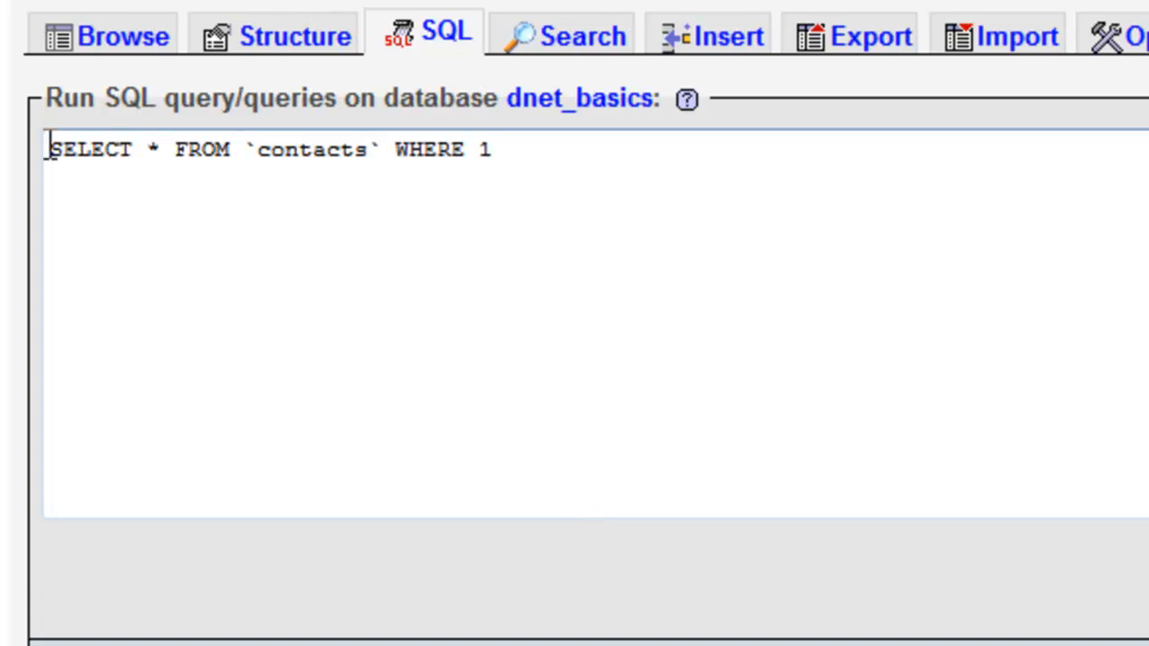
pyautogui.moveTo(601, 144)
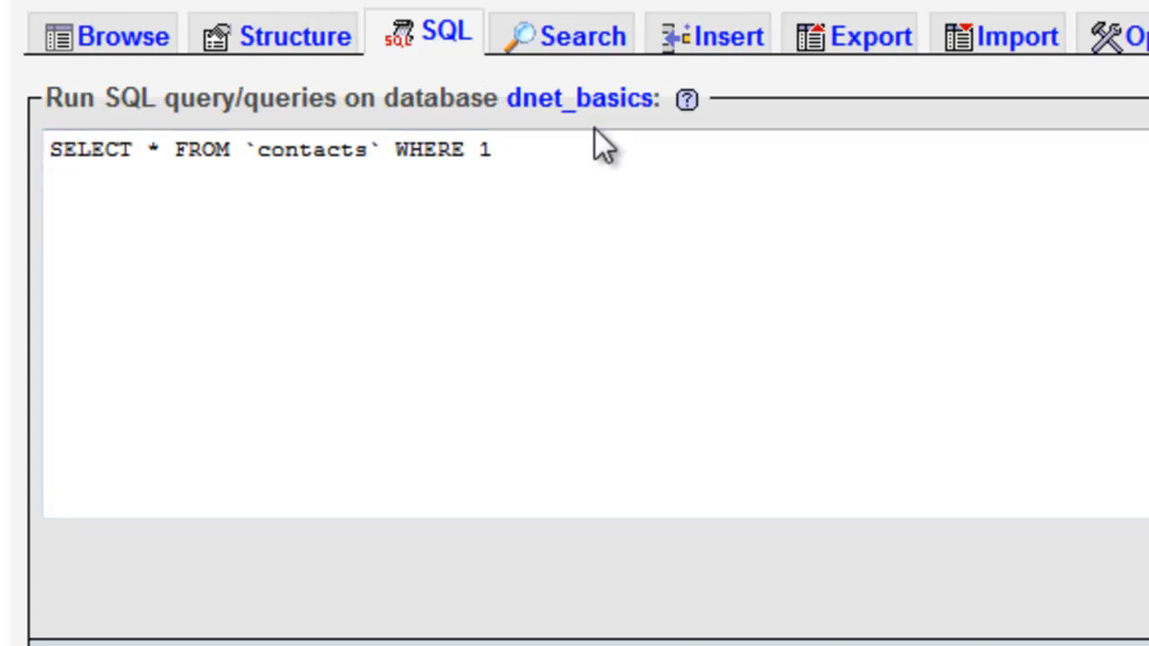
pyautogui.click(589, 148)
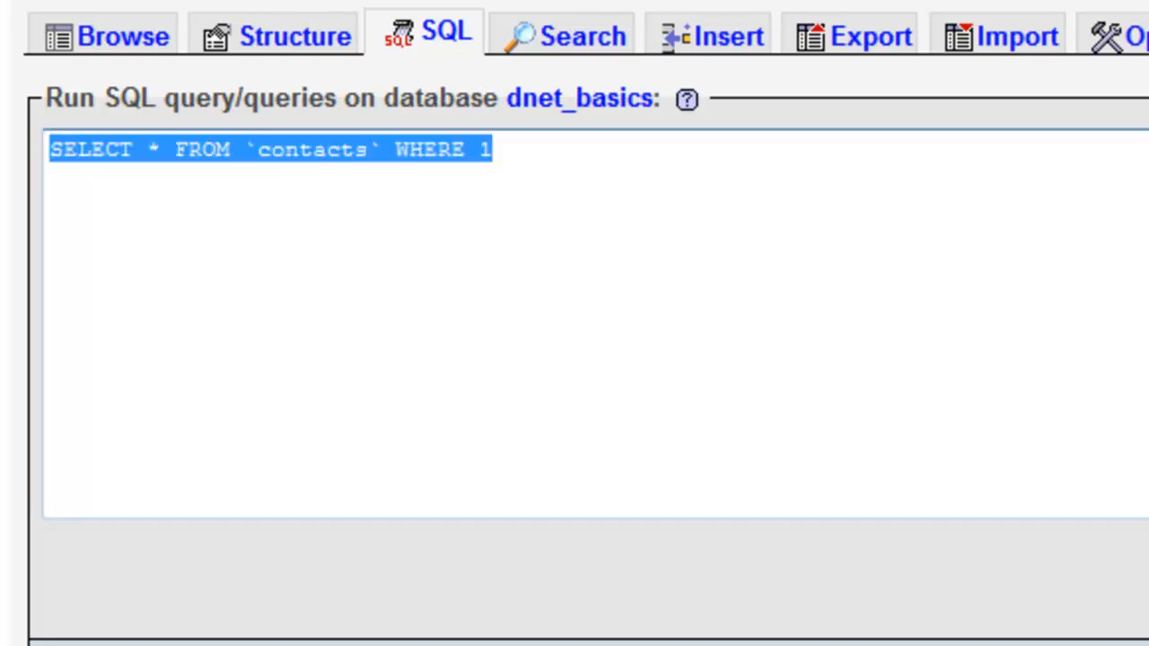
pyautogui.press('Delete')
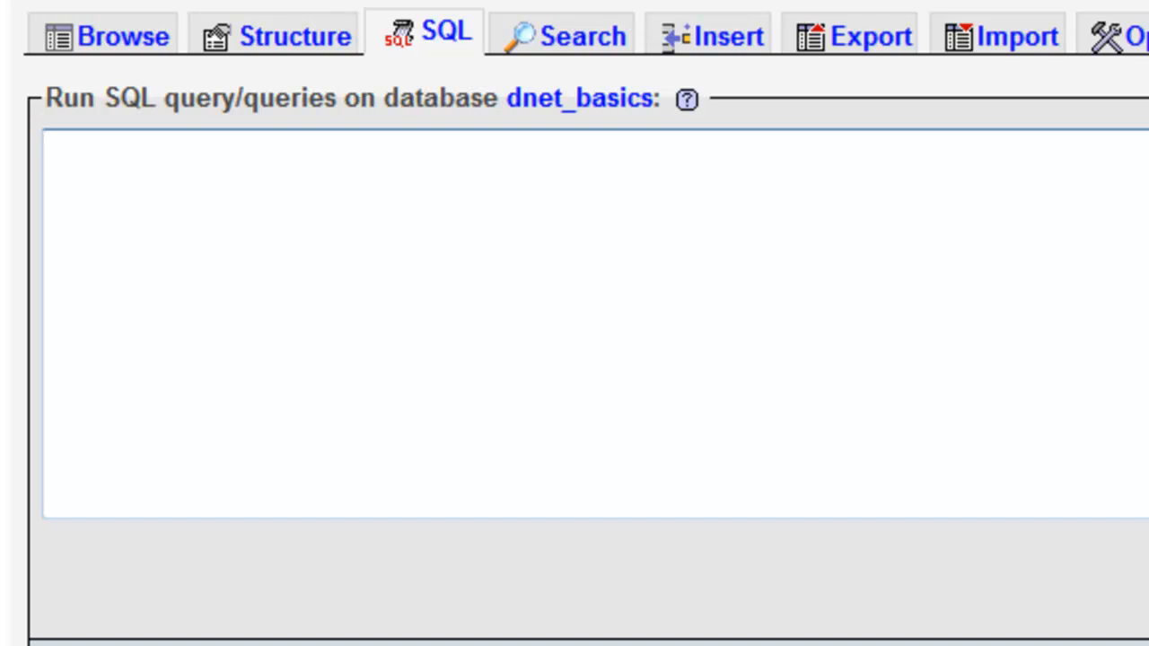
# Step: Write SELECT * FROM contacts by hand and run it, returning all 12 rows
pyautogui.write('SELEC')
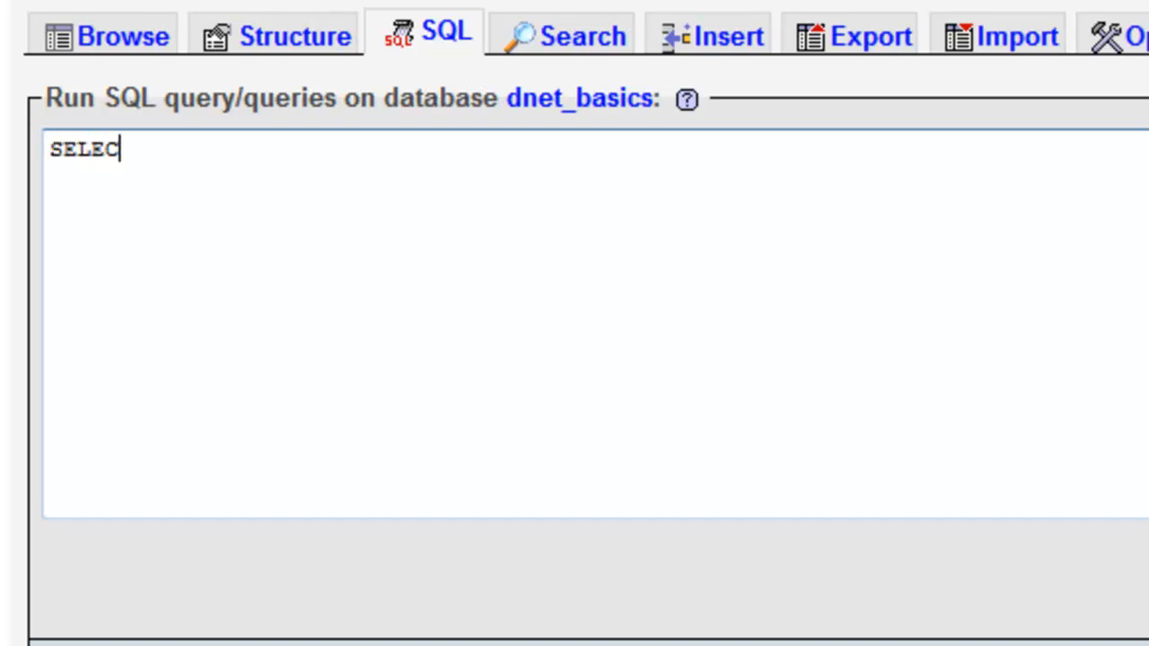
pyautogui.write('T')
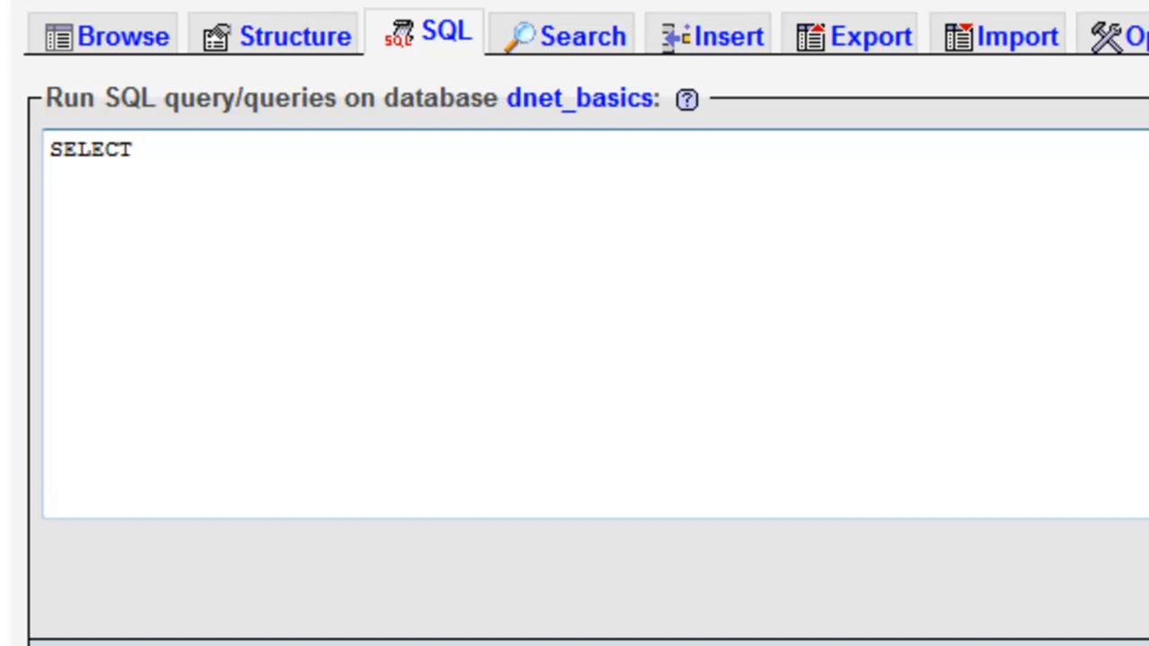
pyautogui.write('*')
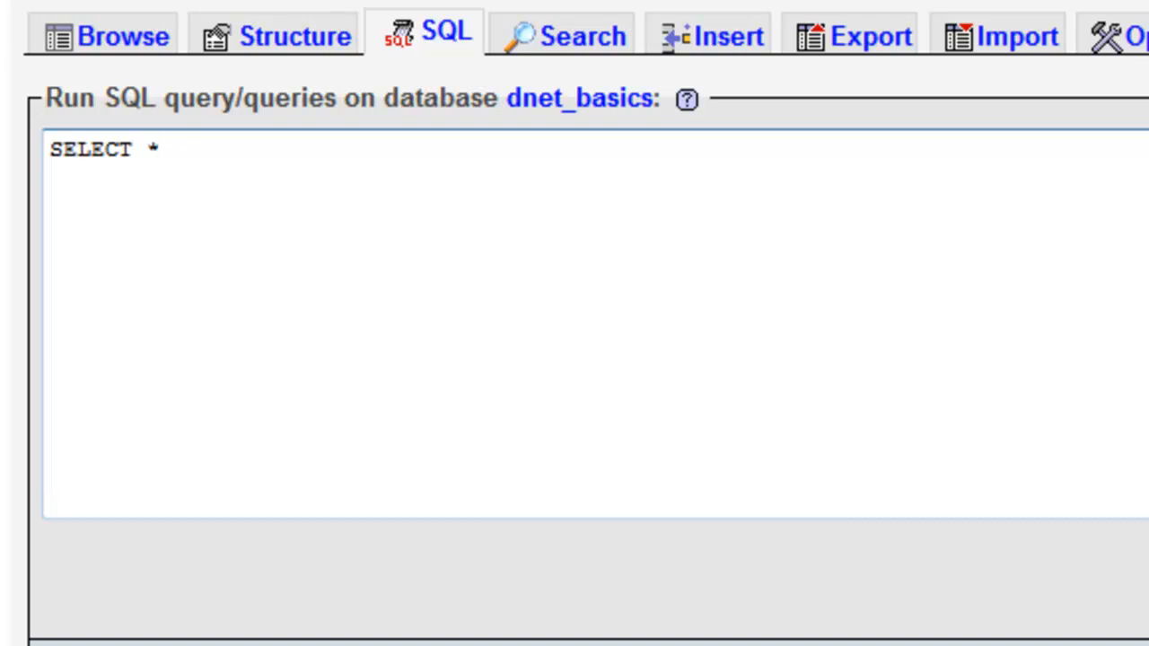
pyautogui.write('FR')
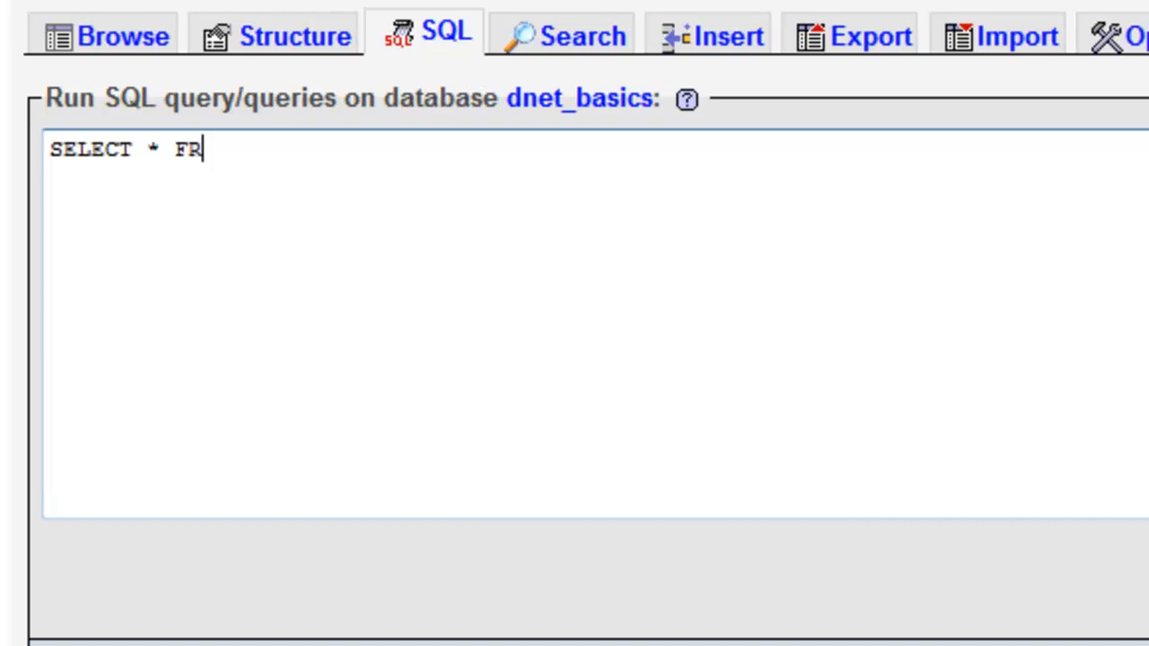
pyautogui.write('OM')
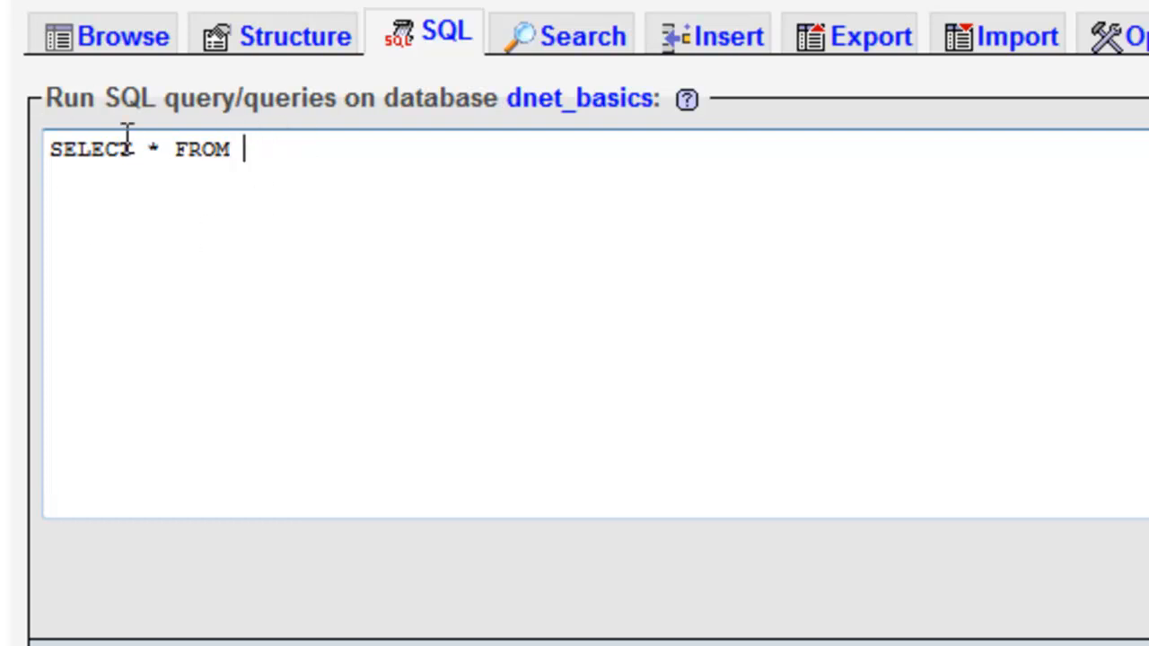
pyautogui.moveTo(548, 14)
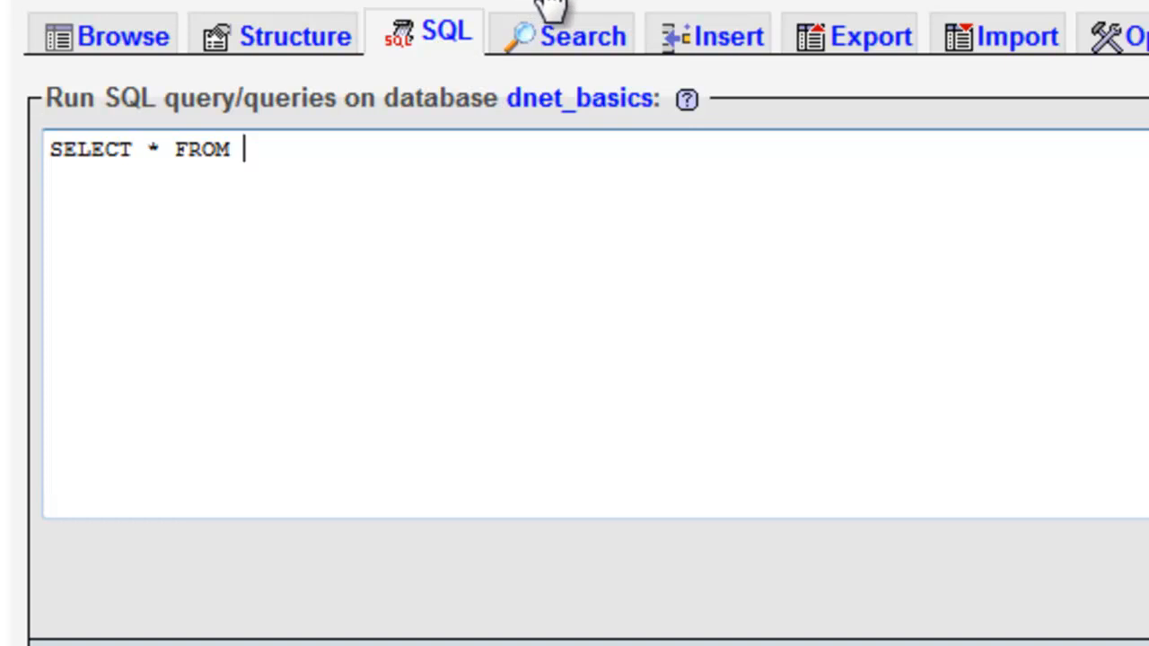
pyautogui.moveTo(476, 98)
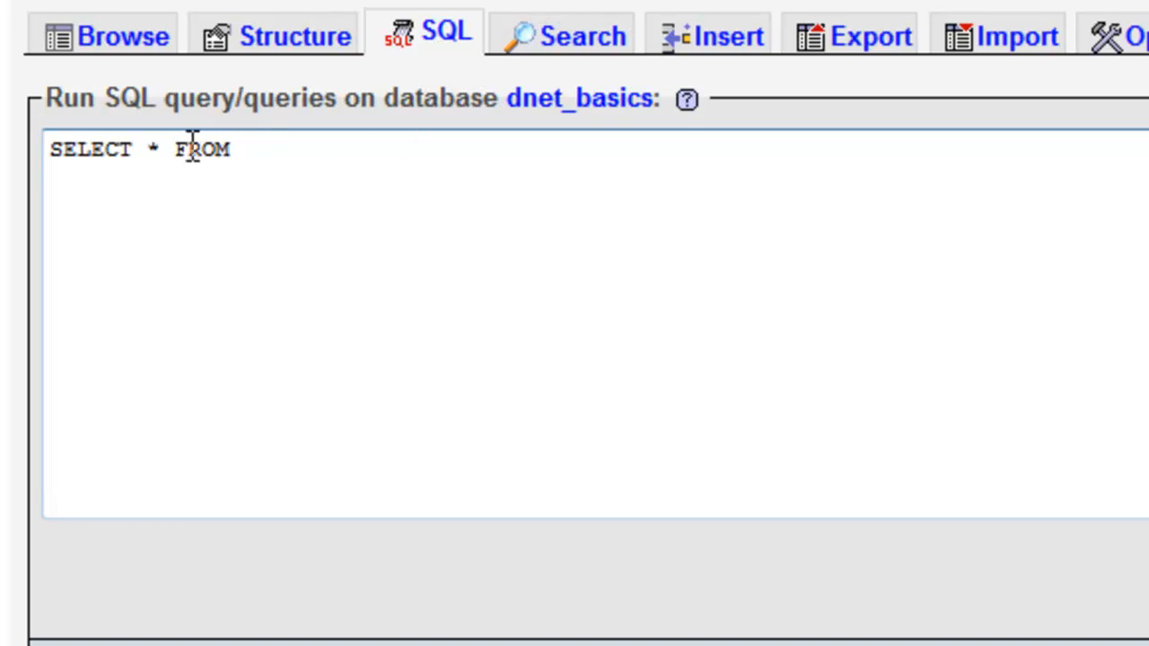
pyautogui.moveTo(325, 122)
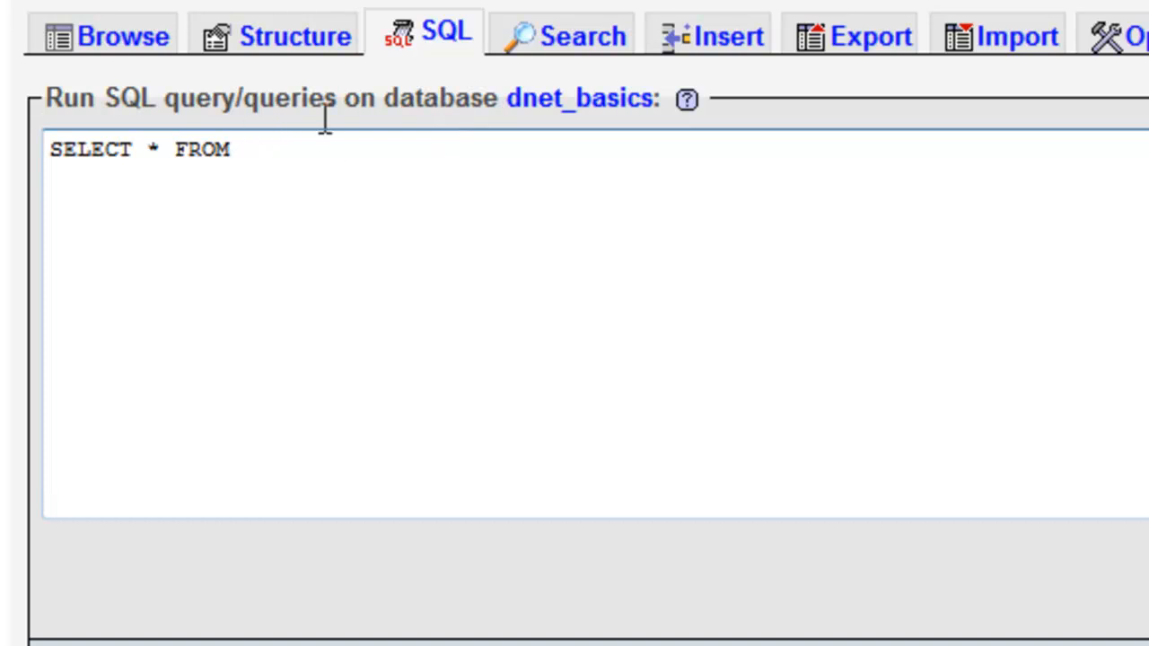
pyautogui.moveTo(325, 117)
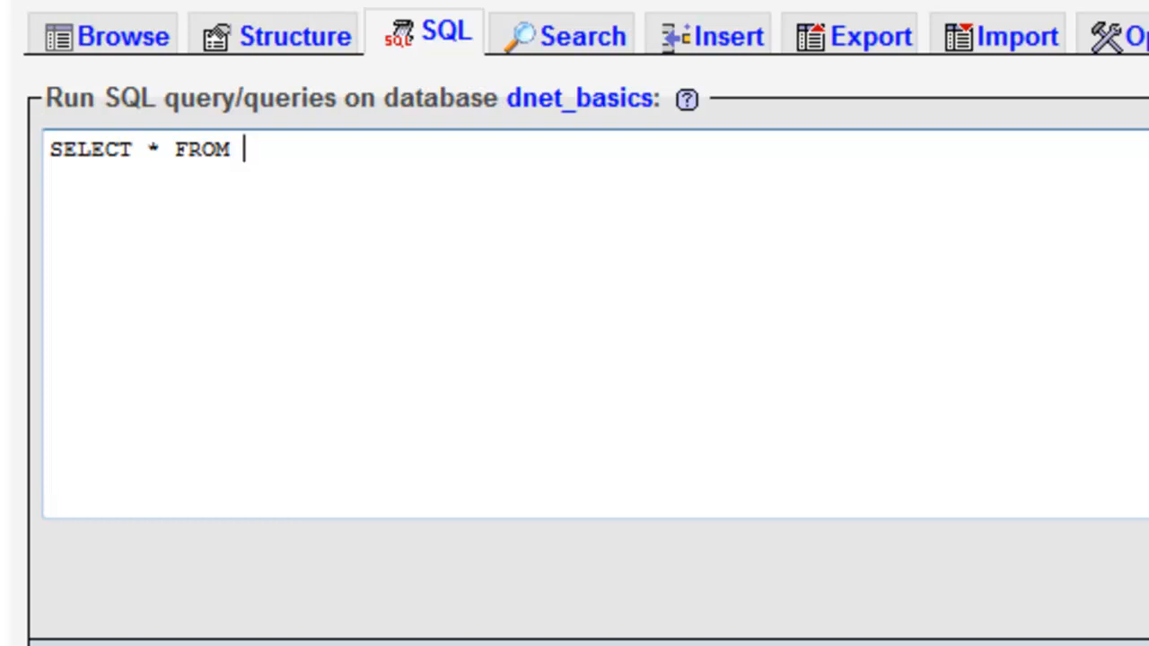
pyautogui.write('contact')
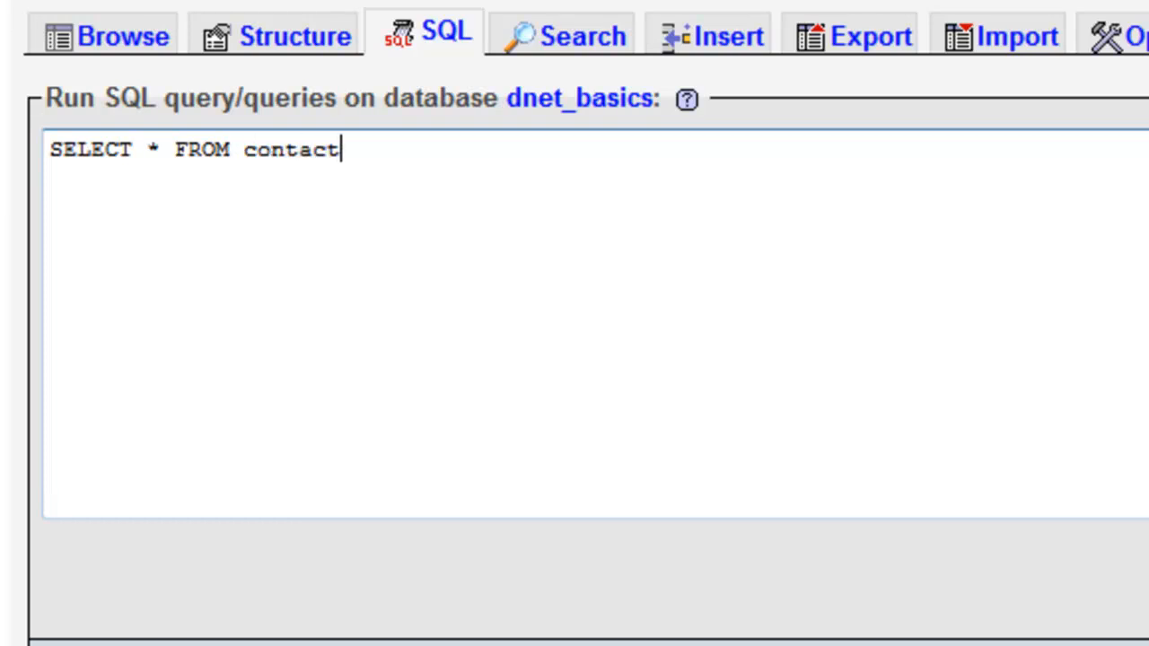
pyautogui.write('s')
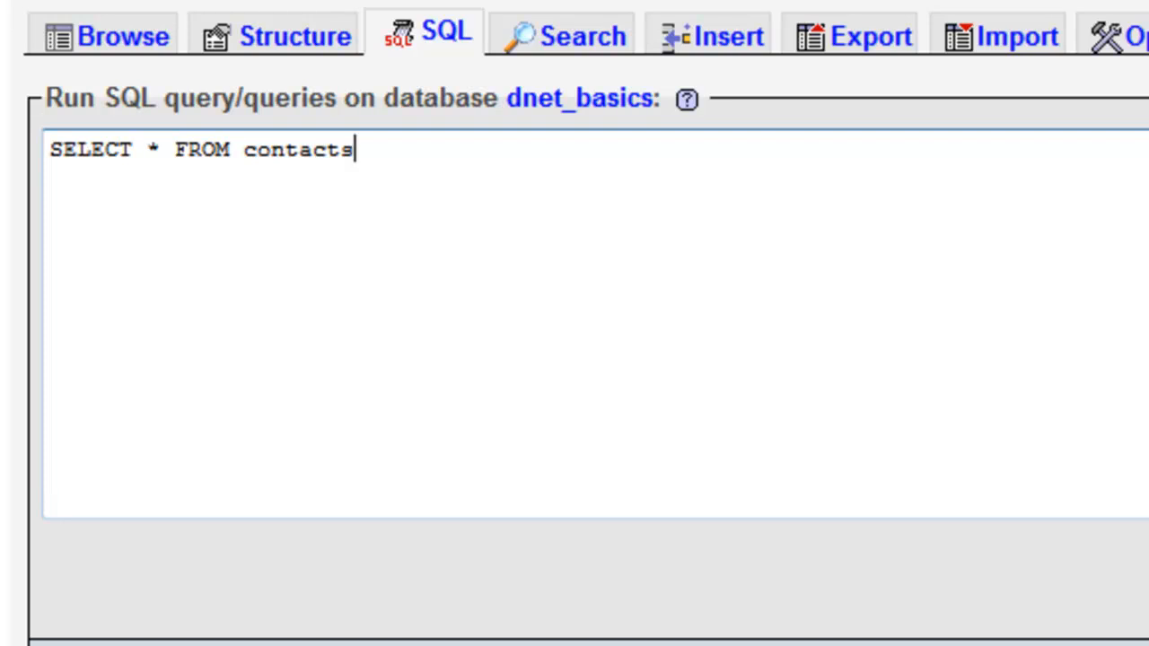
pyautogui.moveTo(618, 243)
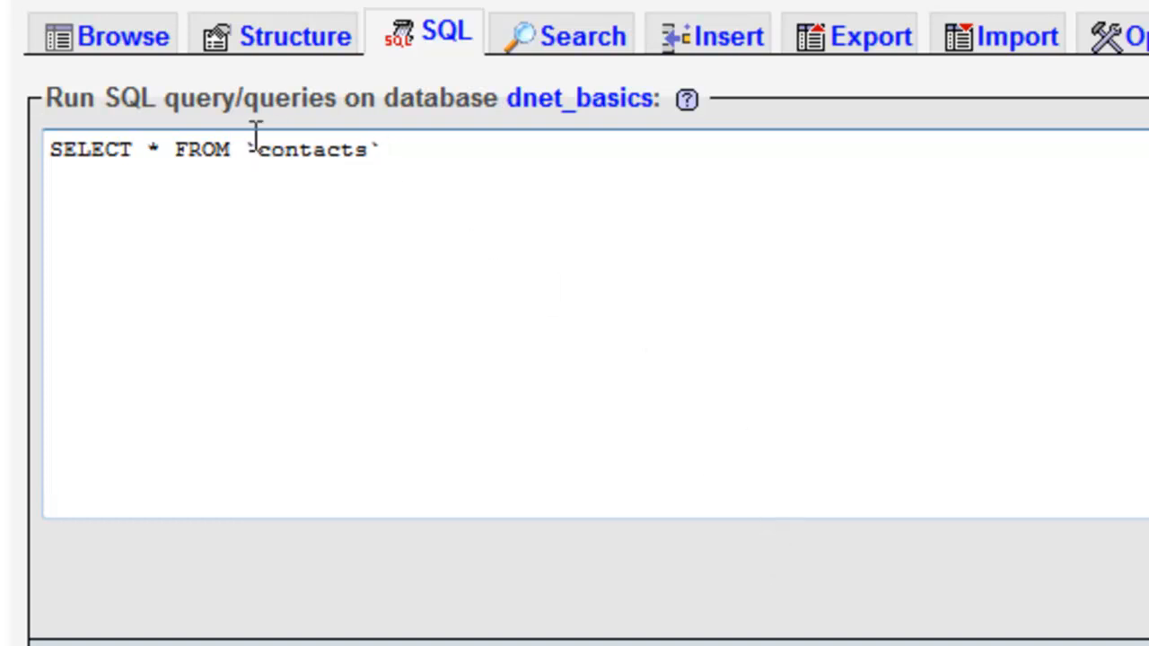
pyautogui.write('\\')
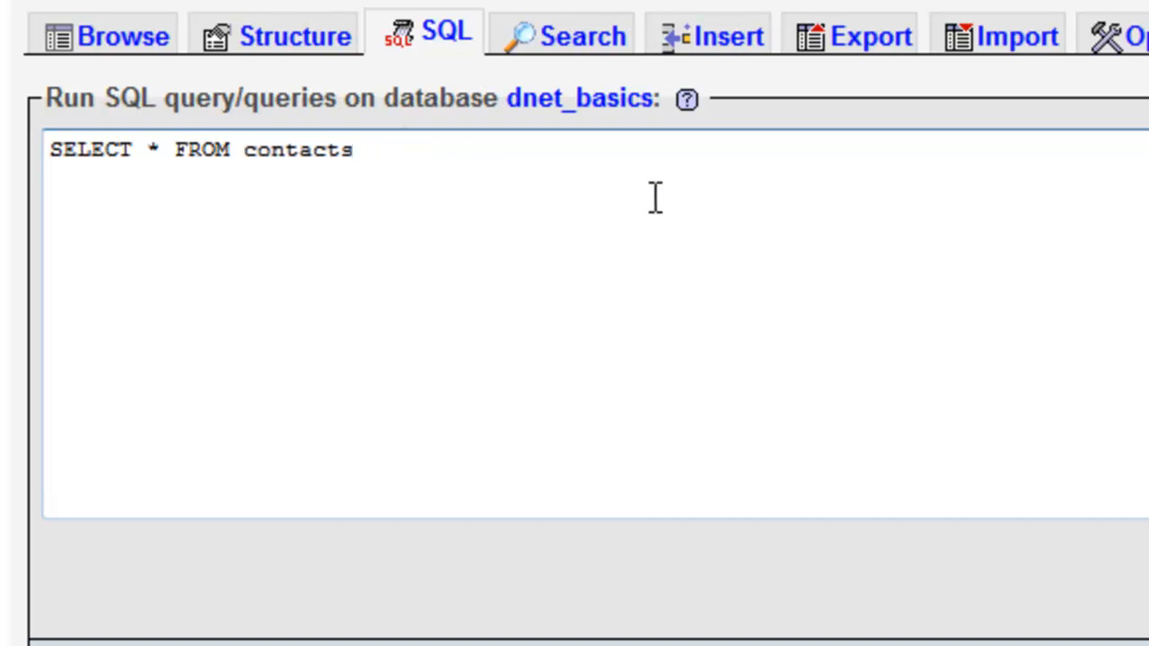
pyautogui.click(350, 149)
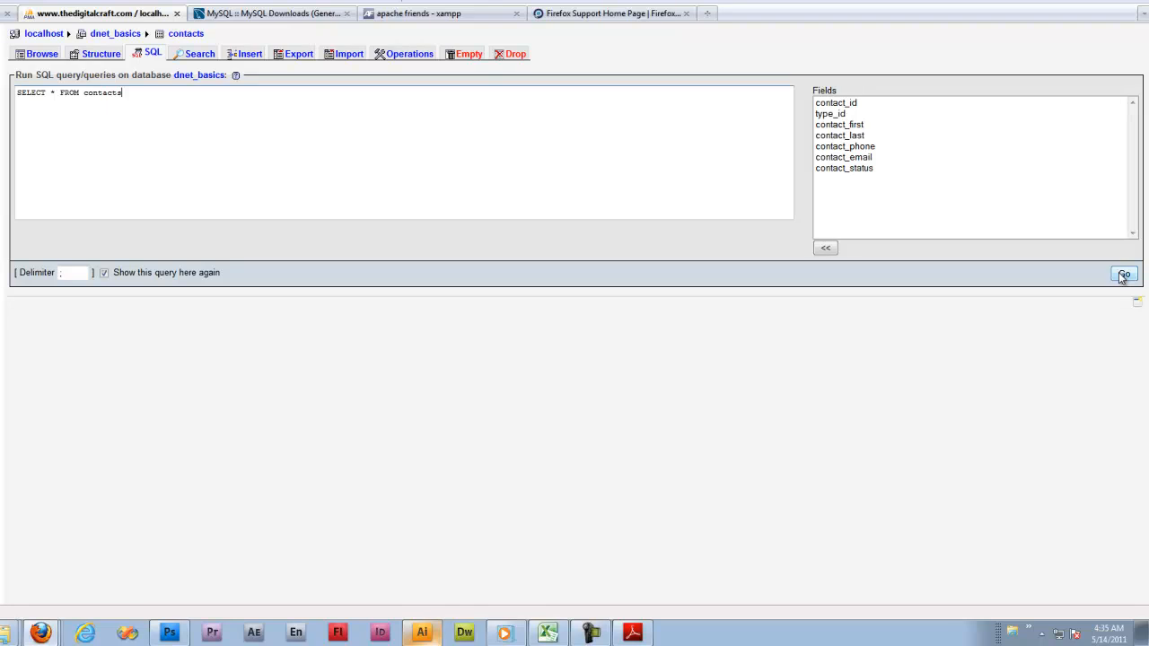
pyautogui.click(1124, 273)
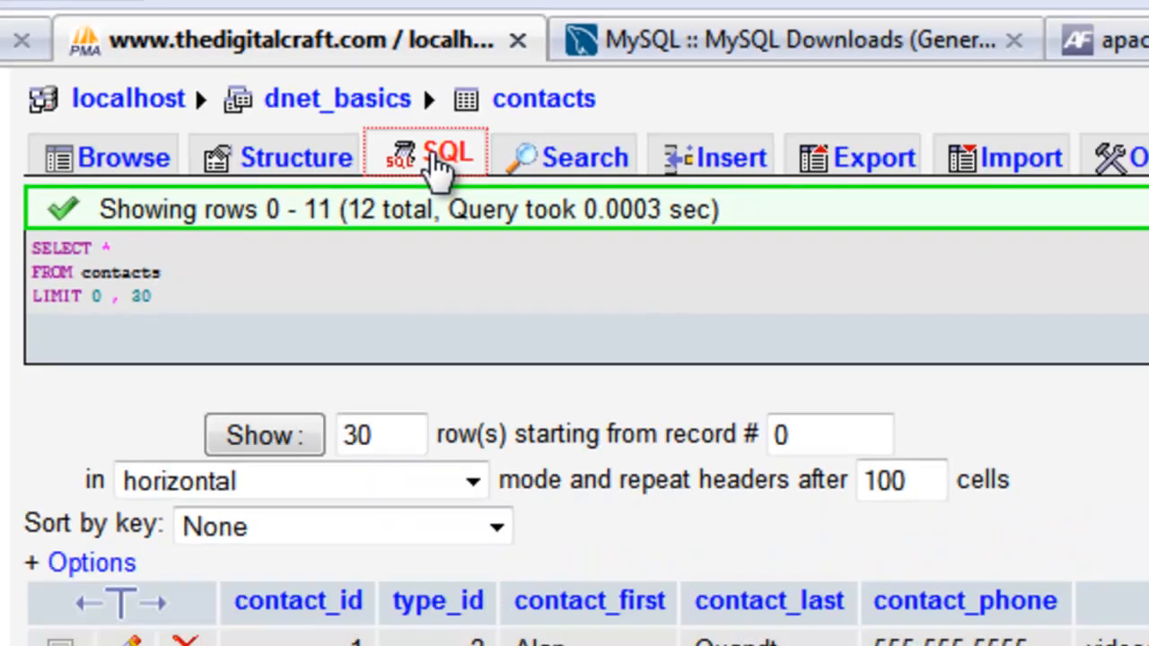
# Step: Return to the SQL editor prefilled with SELECT * FROM `contacts` WHERE 1
pyautogui.click(425, 153)
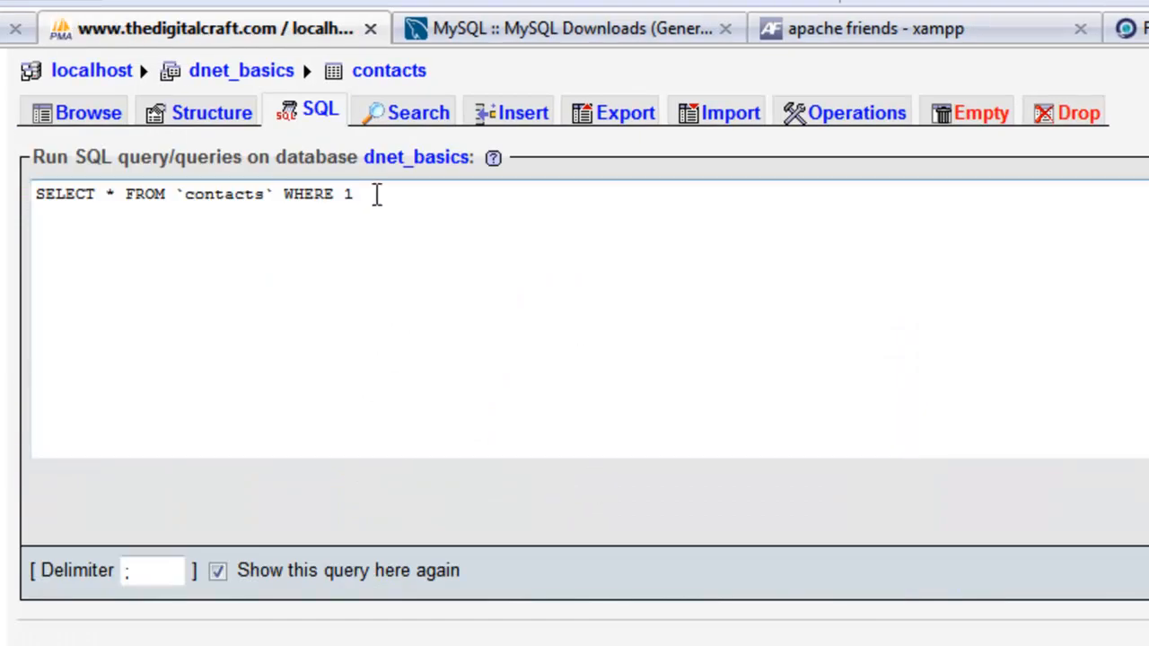
# Step: Replace the default WHERE 1 with WHERE type_id = 1 and run it, returning six contacts
pyautogui.doubleClick(308, 194)
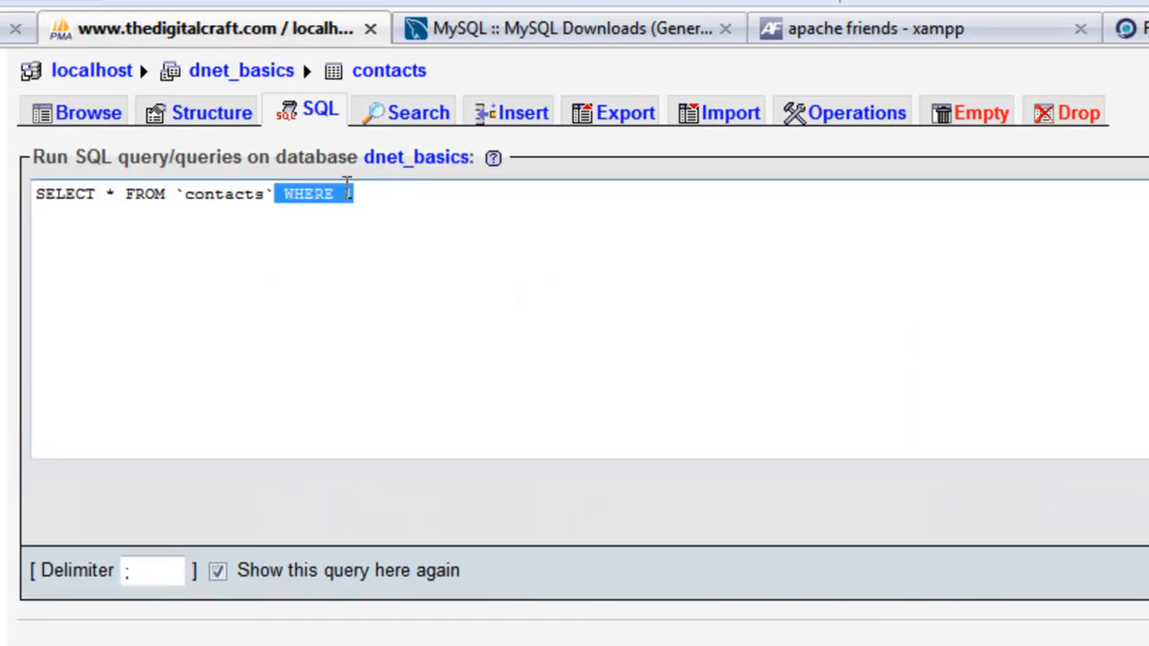
pyautogui.press('Backspace')
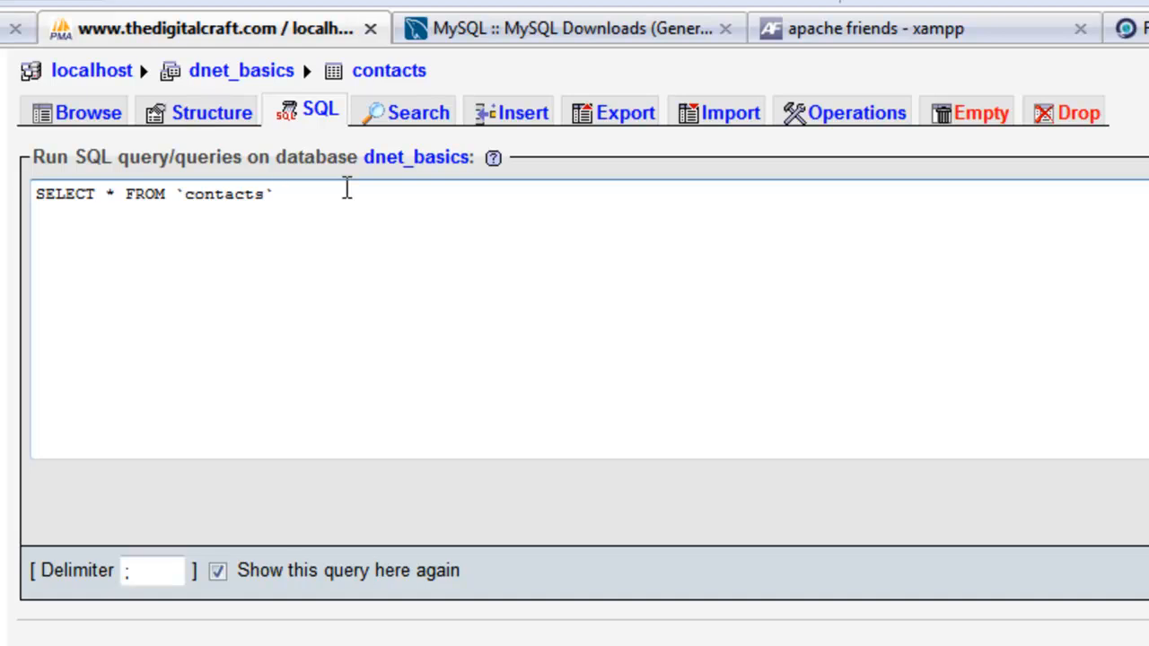
pyautogui.write('WHERE')
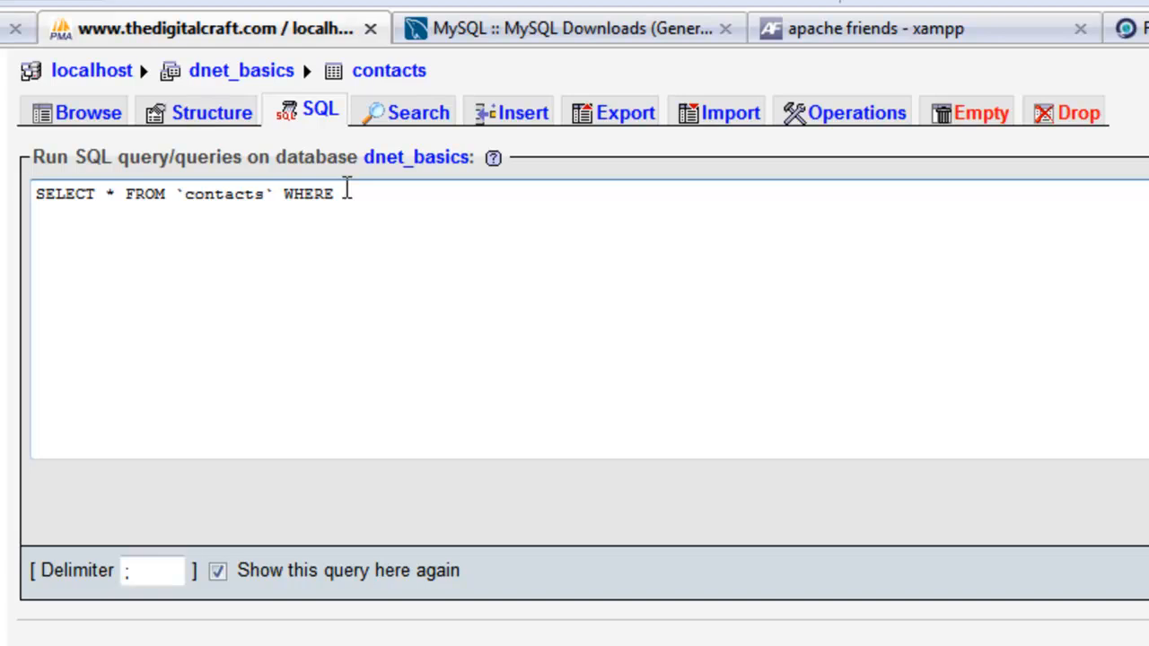
pyautogui.write('ty')
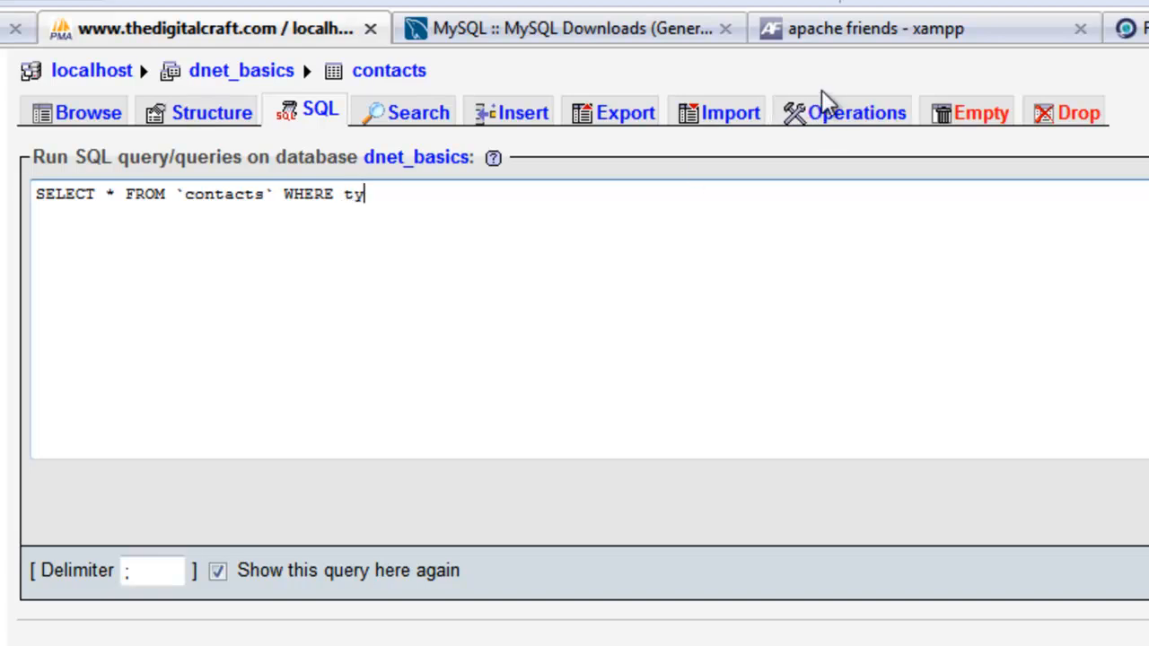
pyautogui.write('pe_id')
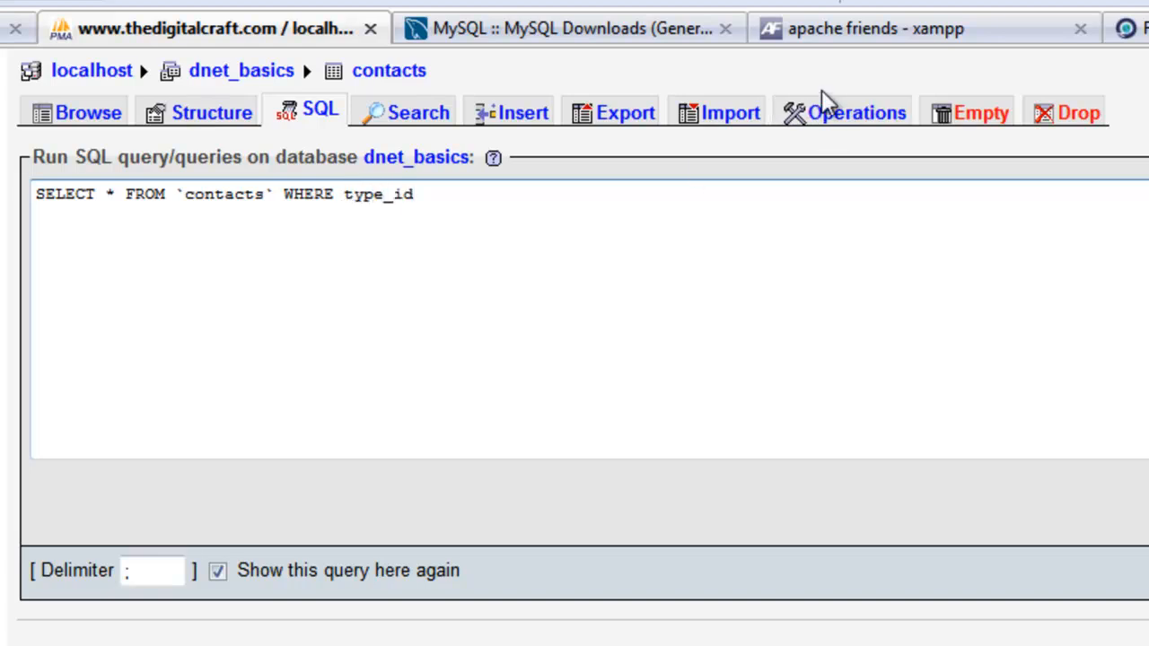
pyautogui.write('=')
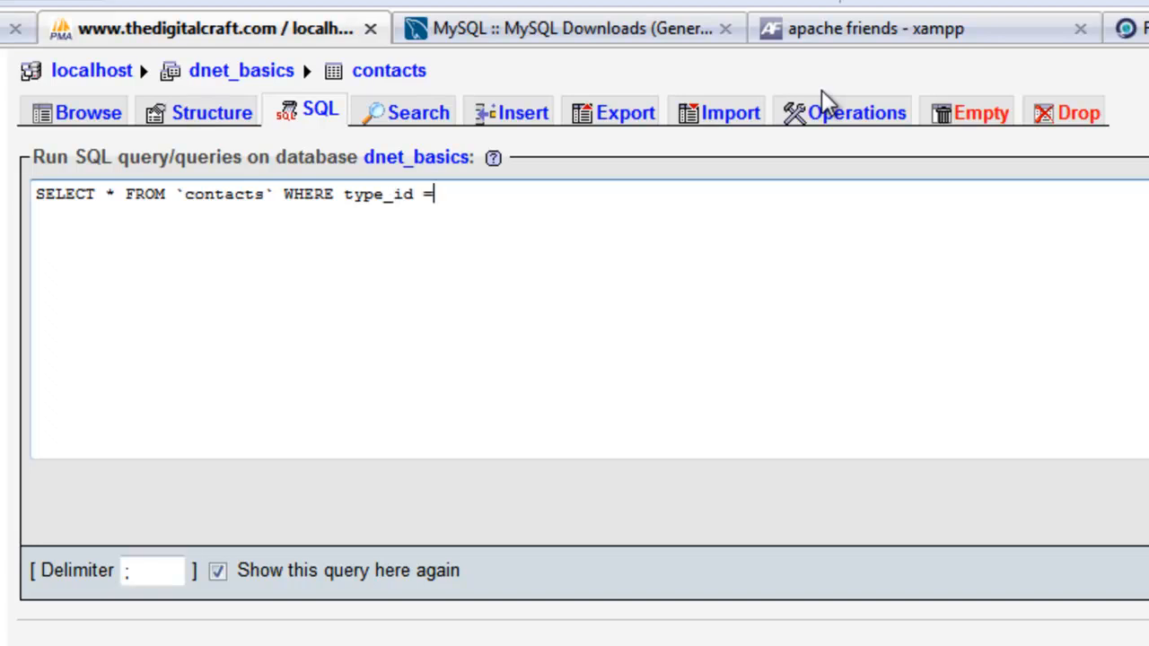
pyautogui.write('1')
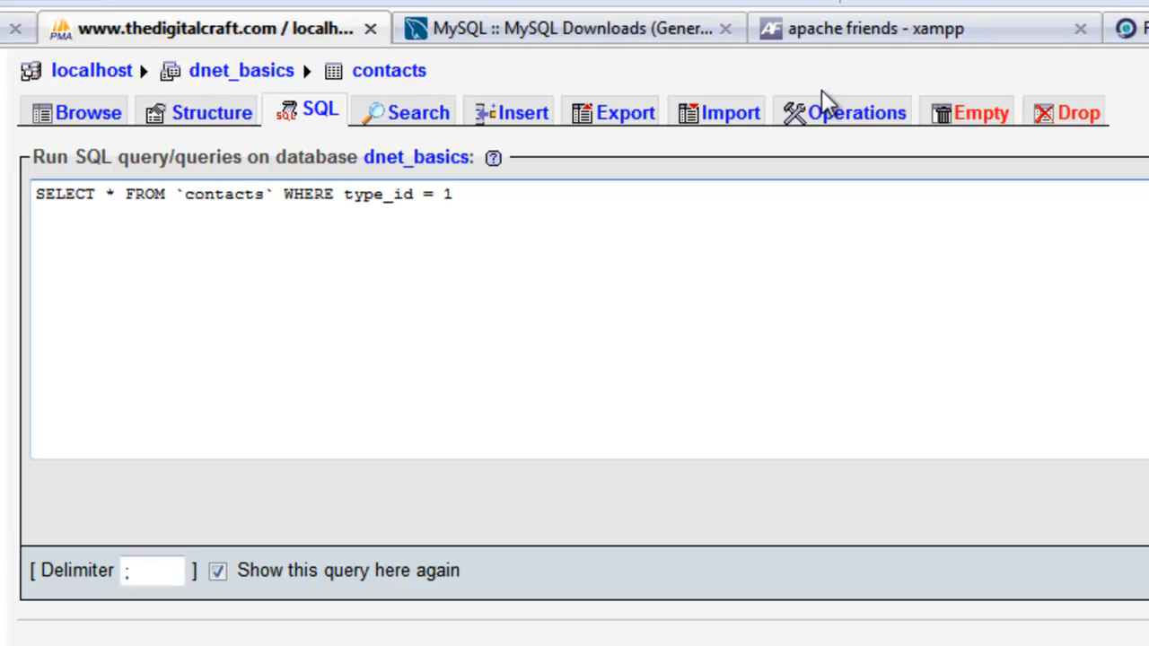
pyautogui.moveTo(449, 180)
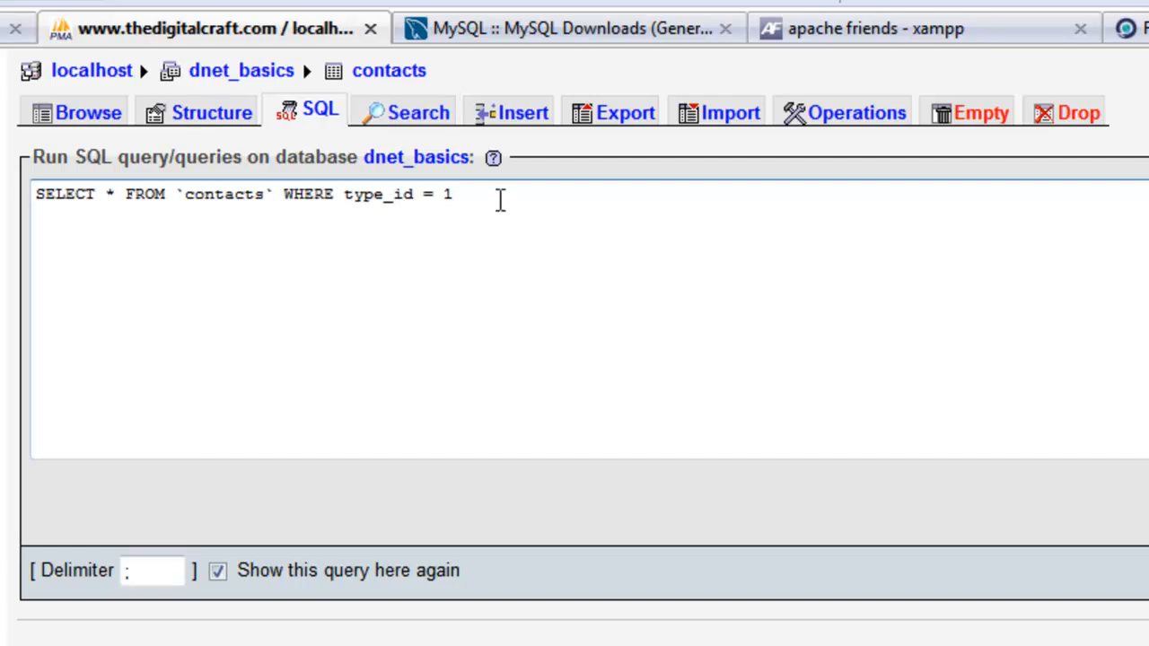
pyautogui.moveTo(199, 201)
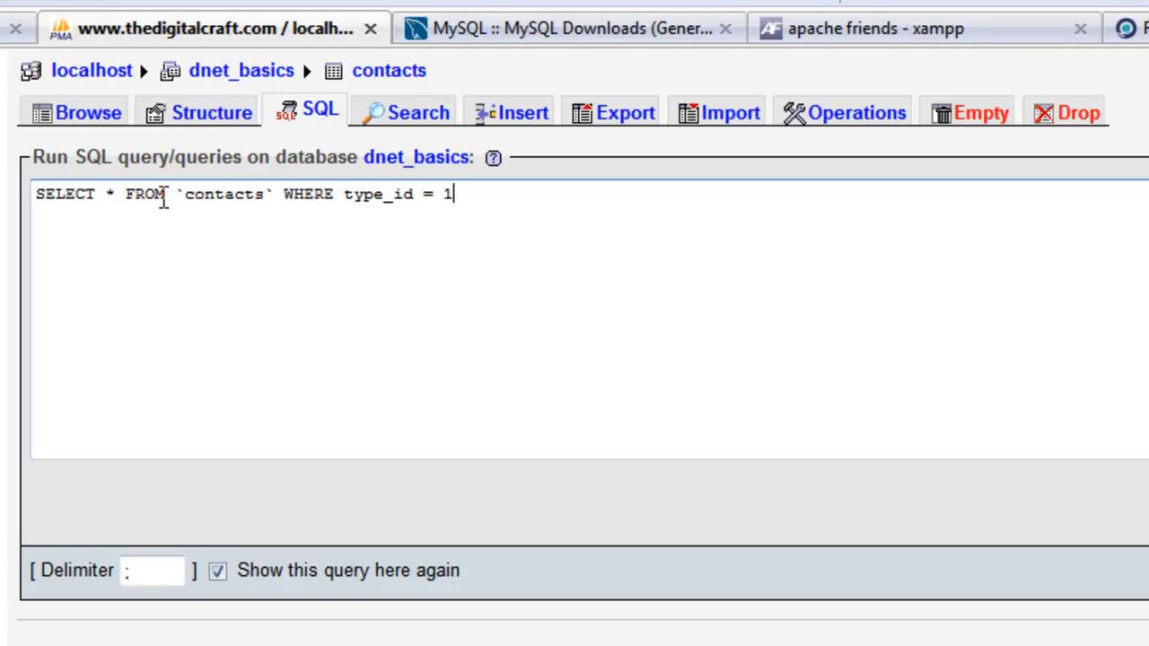
pyautogui.moveTo(521, 180)
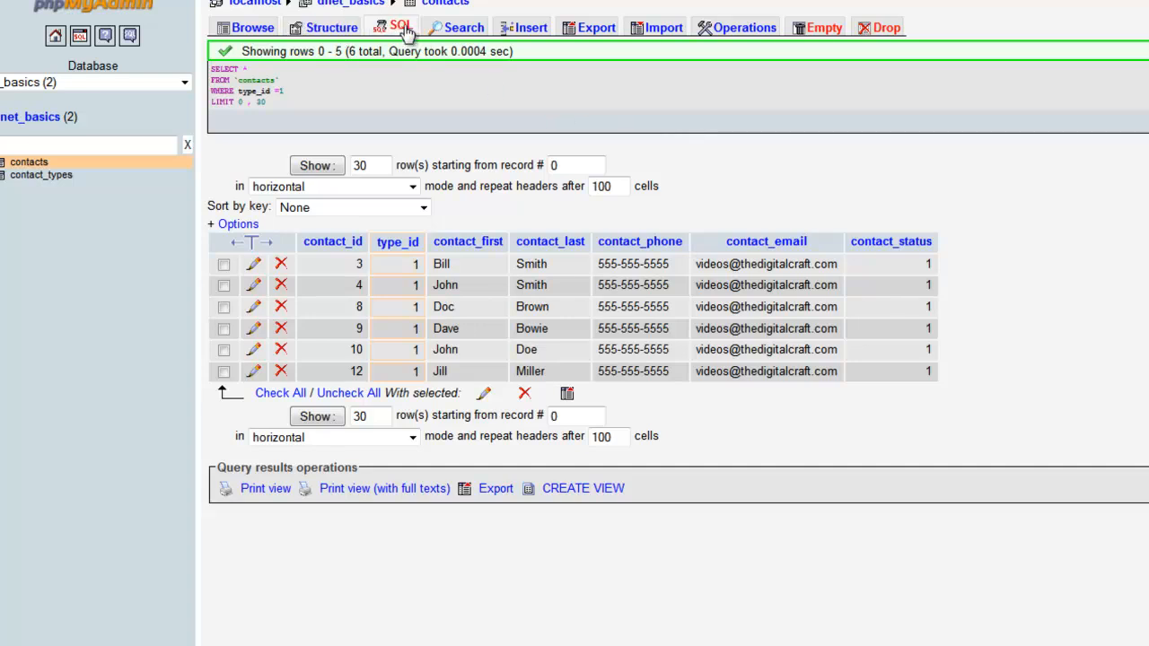
# Step: Start a fresh contacts query, beginning the condition with WHERE type
pyautogui.click(400, 27)
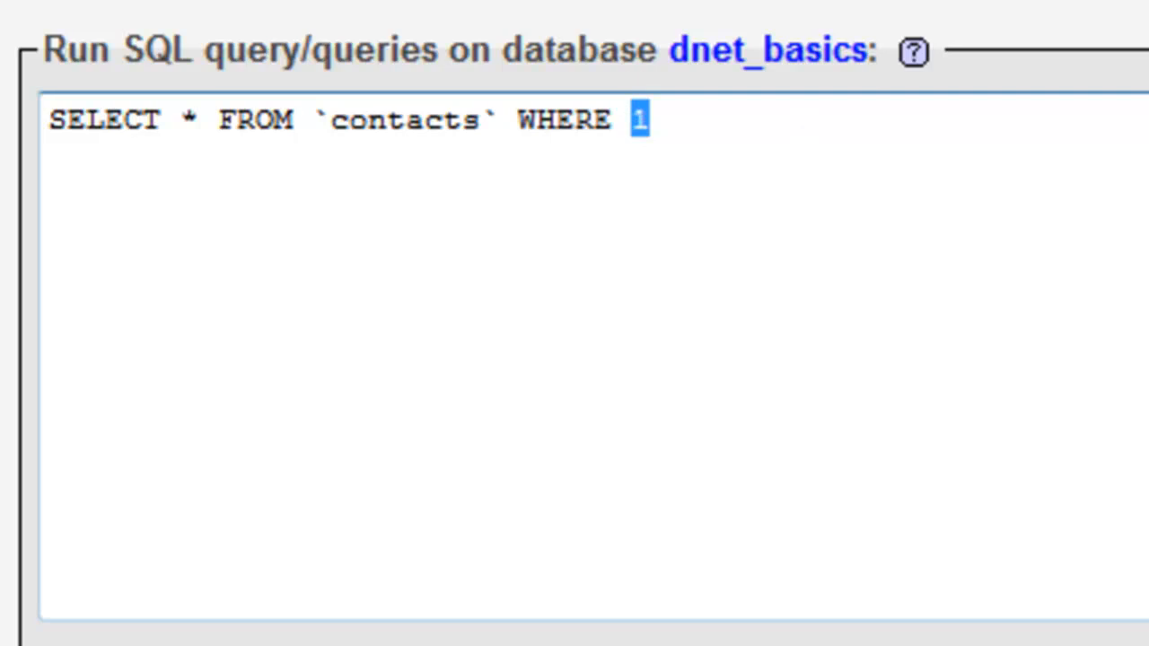
pyautogui.write('type_')
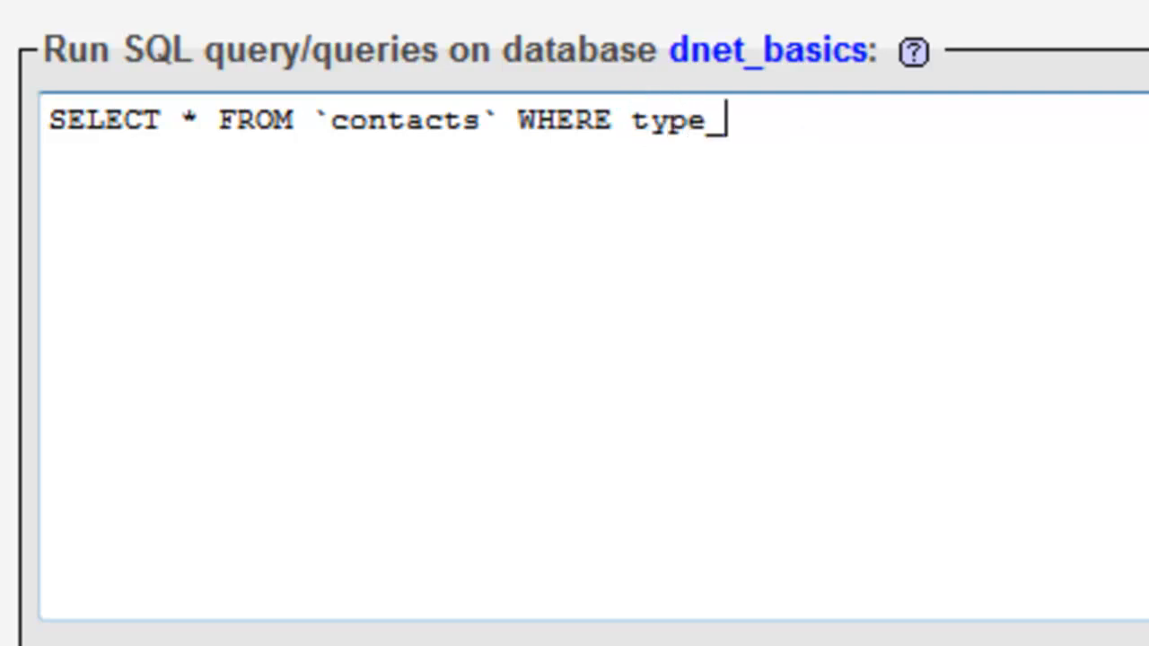
# Step: Finish the filter as WHERE type_id = 1 and select the asterisk for replacement
pyautogui.write('id = 1')
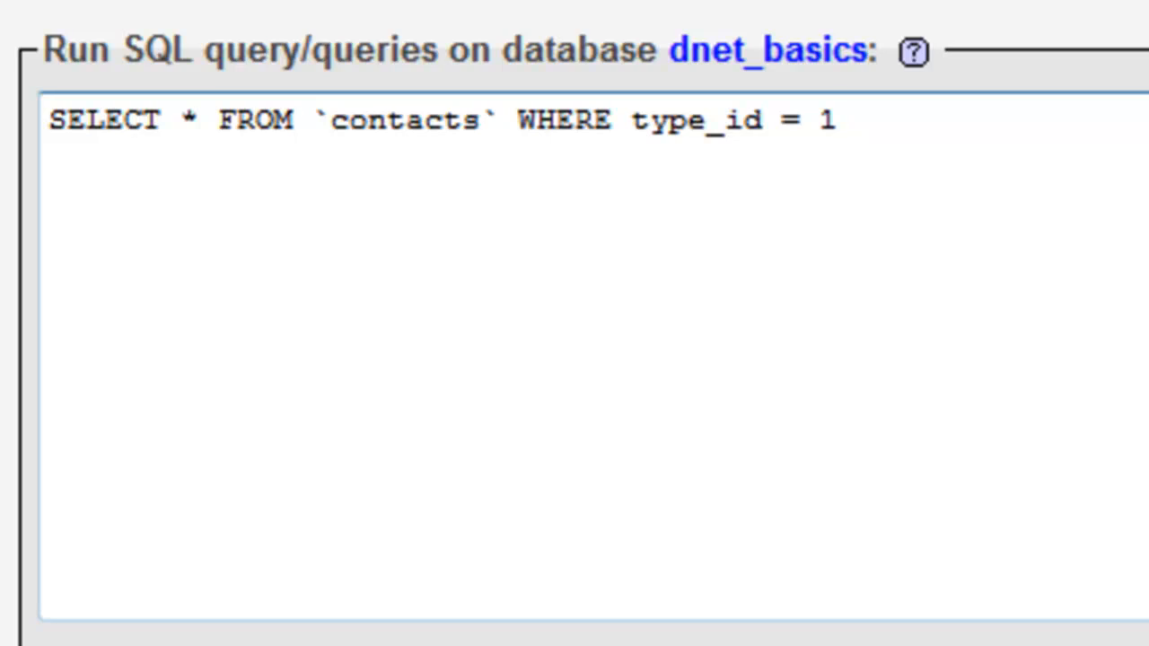
pyautogui.doubleClick(188, 118)
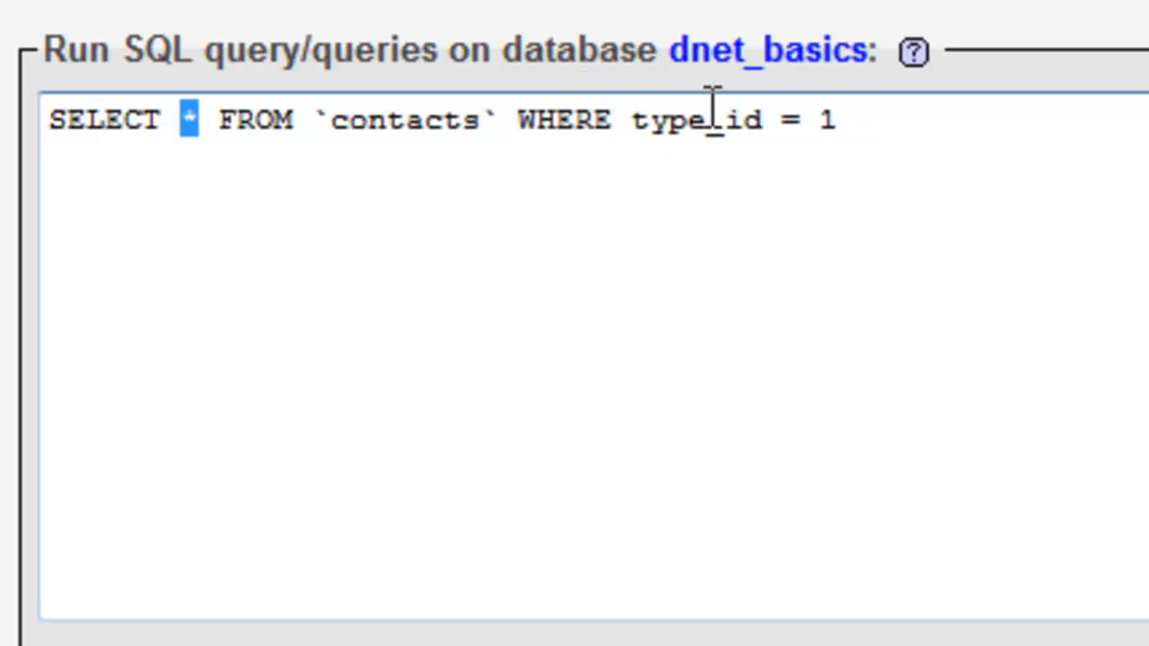
pyautogui.moveTo(391, 117)
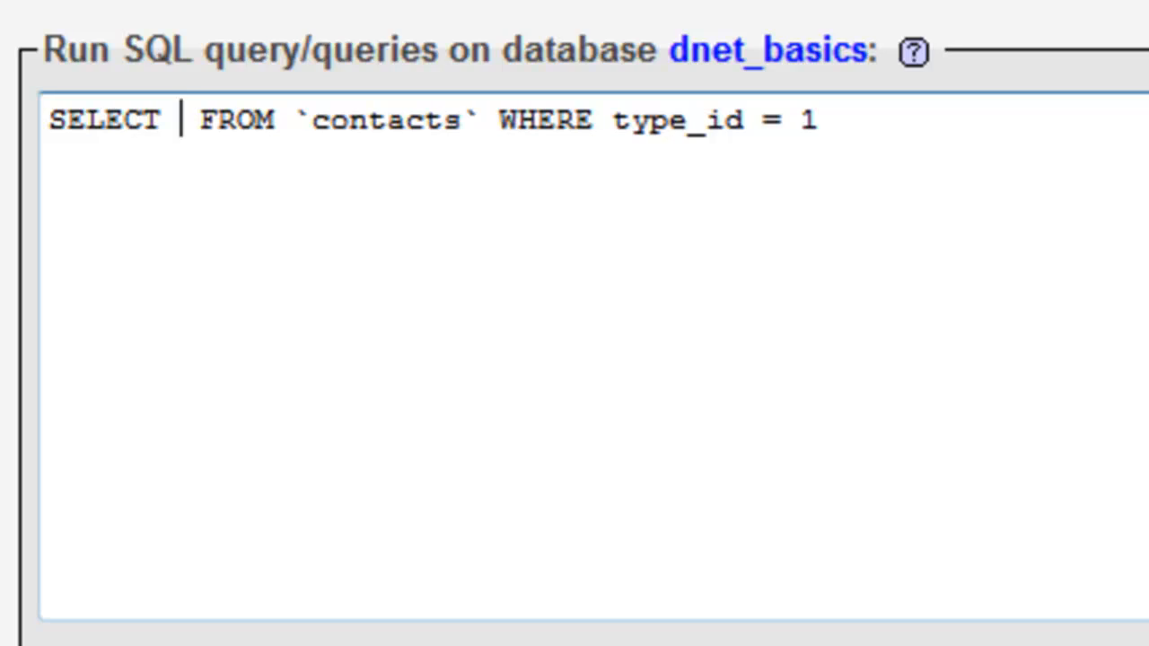
# Step: Replace the asterisk with contact_first, contact_last so only those two columns are selected
pyautogui.write('contact')
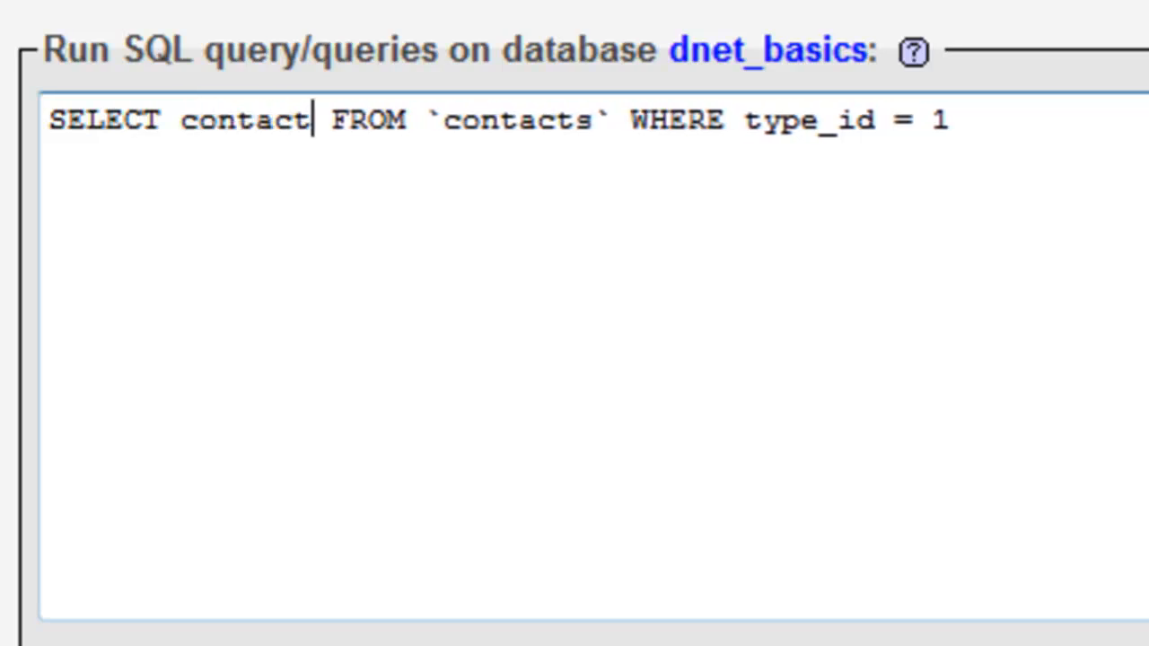
pyautogui.write('_first,')
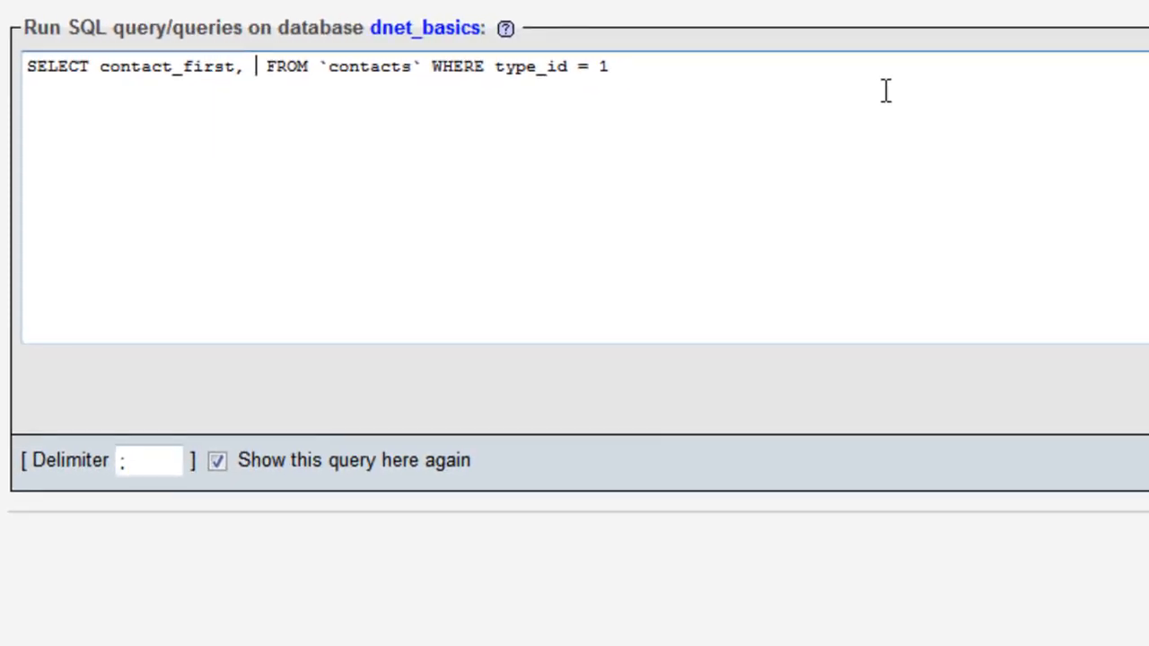
pyautogui.write('contact')
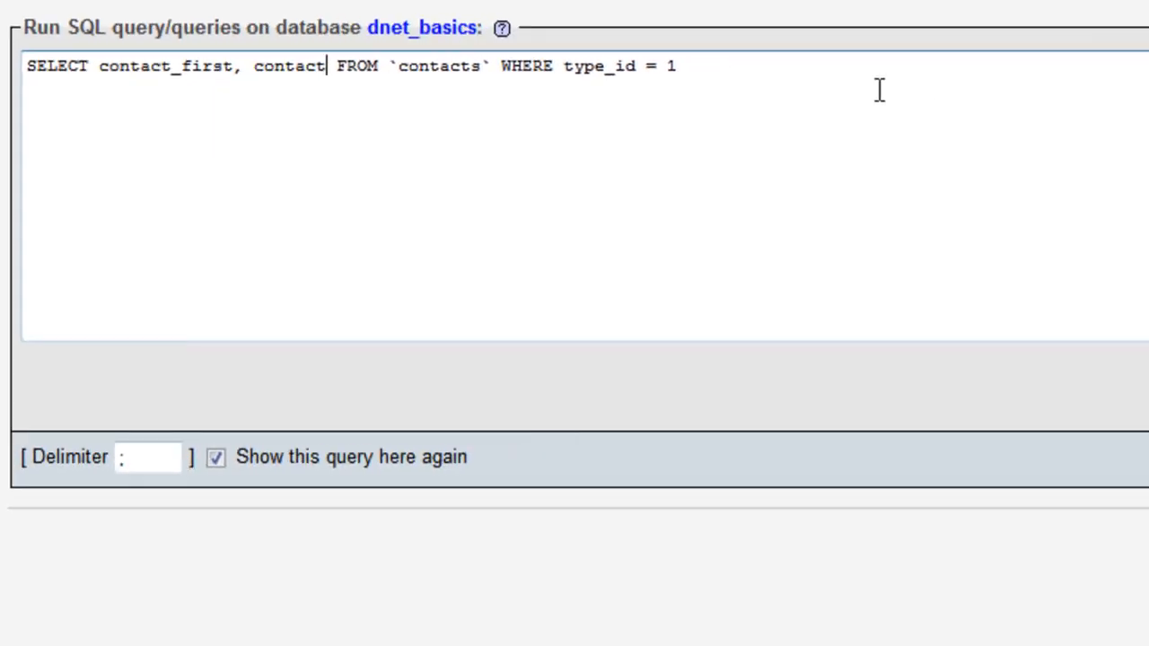
pyautogui.write('_last')
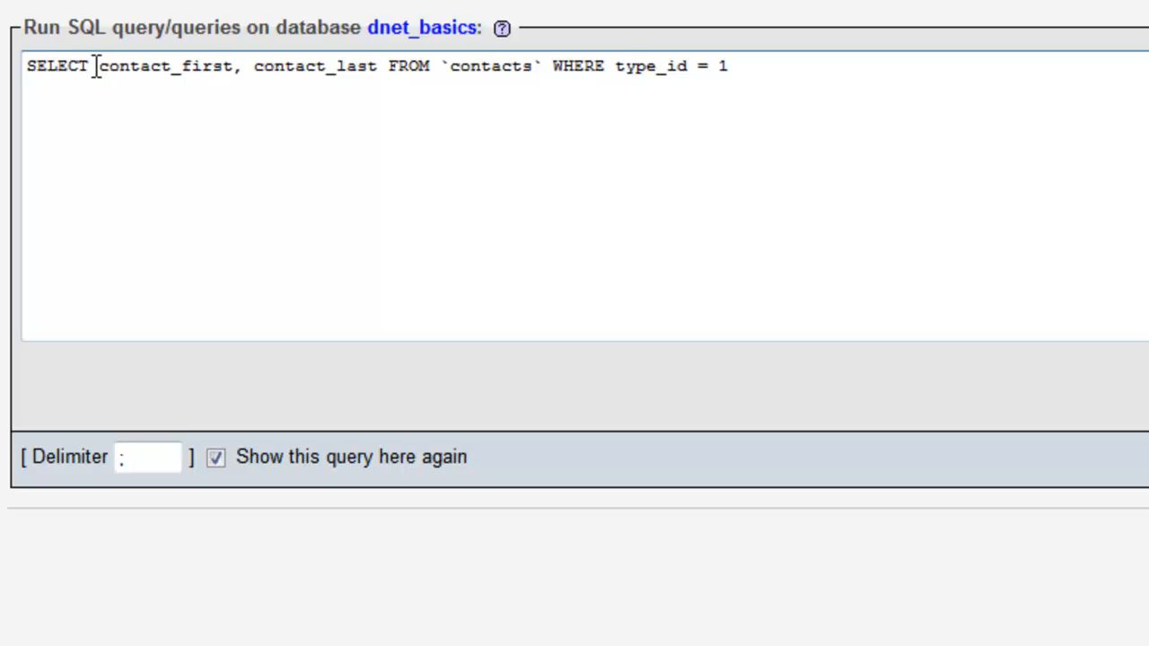
pyautogui.doubleClick(165, 64)
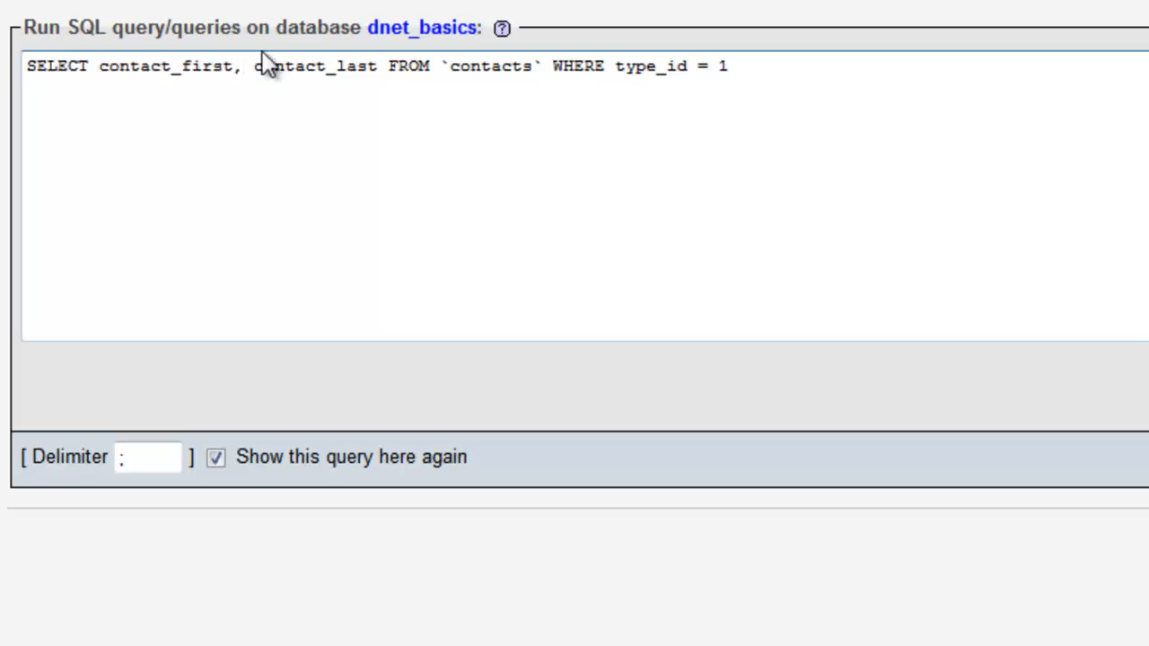
pyautogui.doubleClick(315, 65)
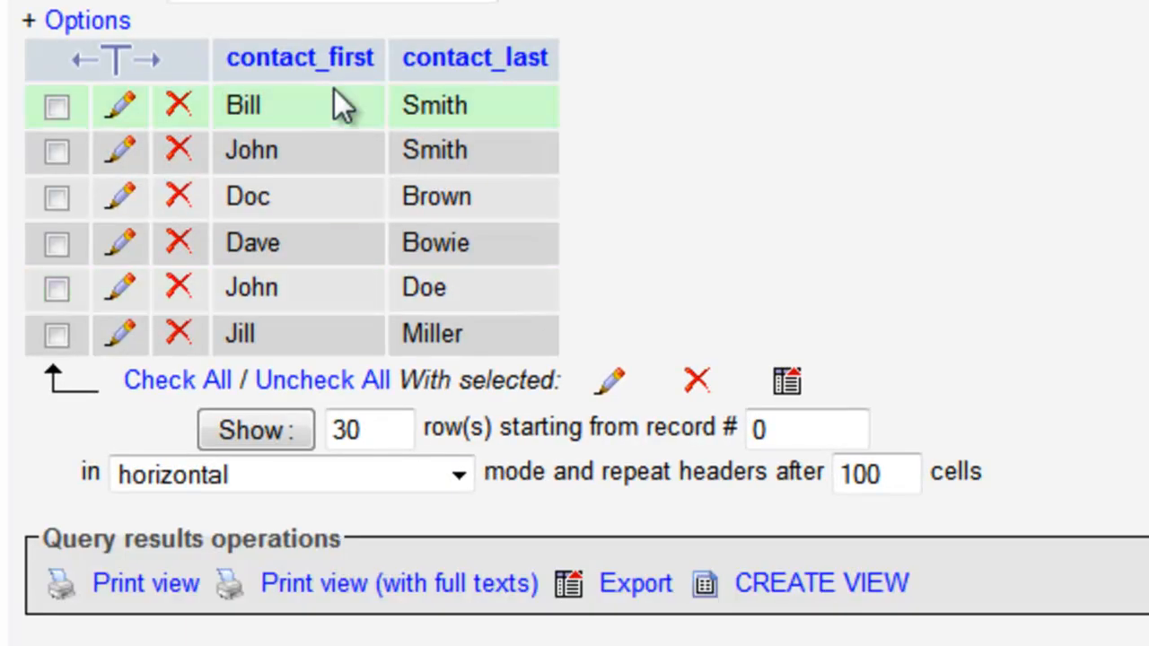
pyautogui.moveTo(339, 125)
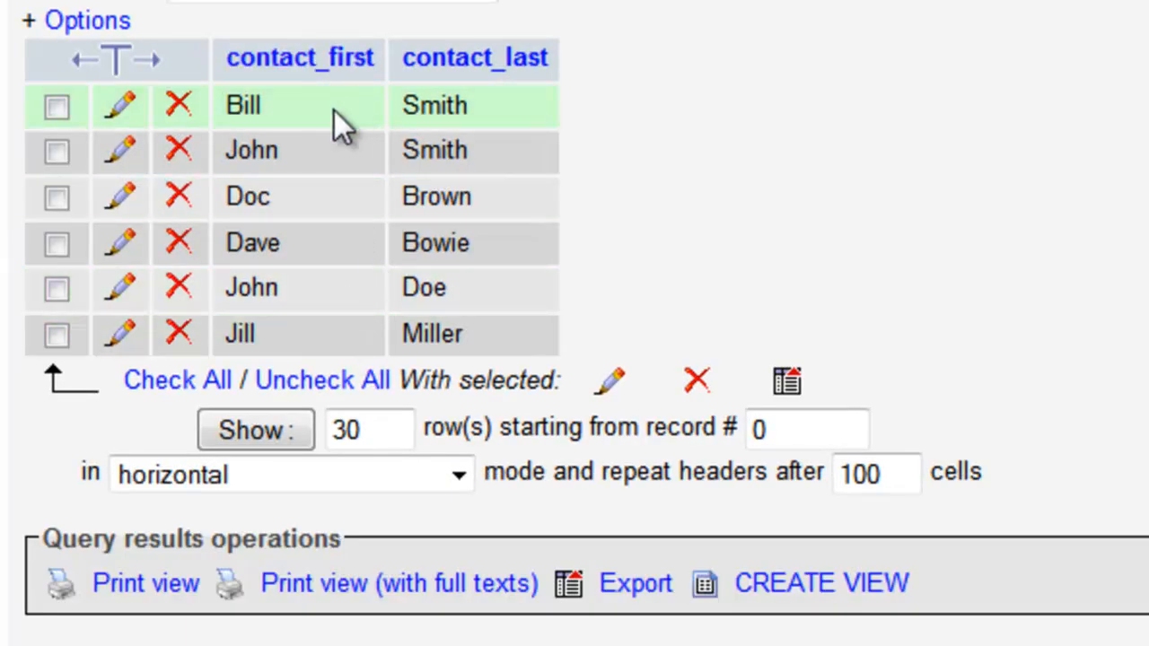
pyautogui.moveTo(521, 108)
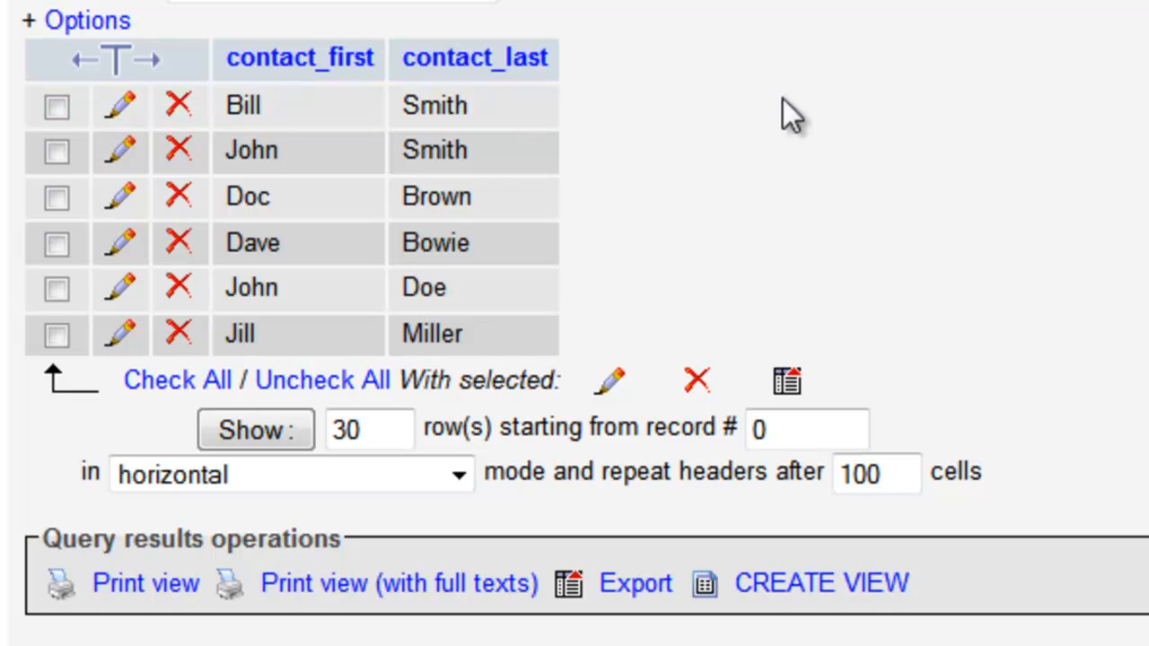
pyautogui.moveTo(1038, 171)
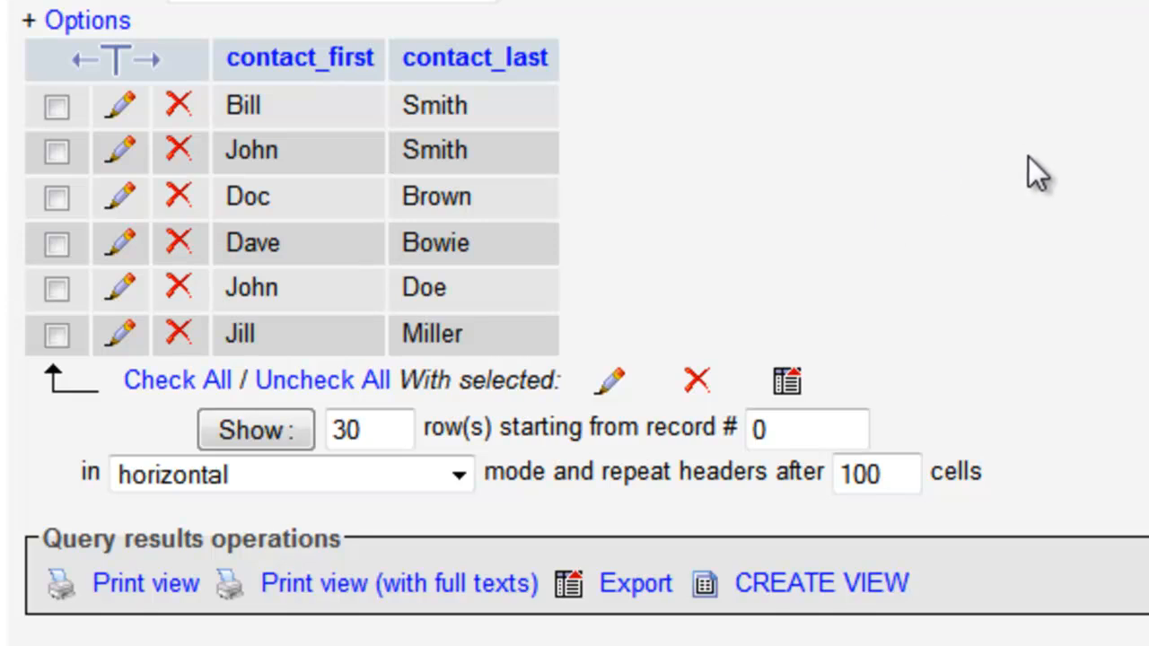
pyautogui.moveTo(1033, 99)
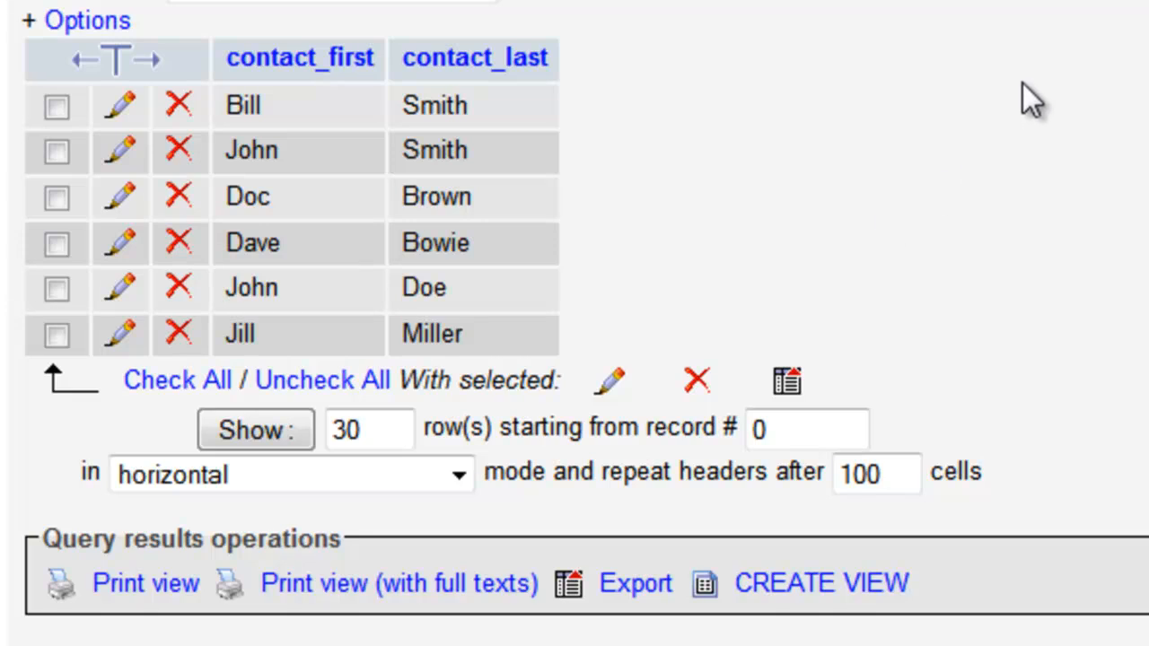
pyautogui.moveTo(952, 180)
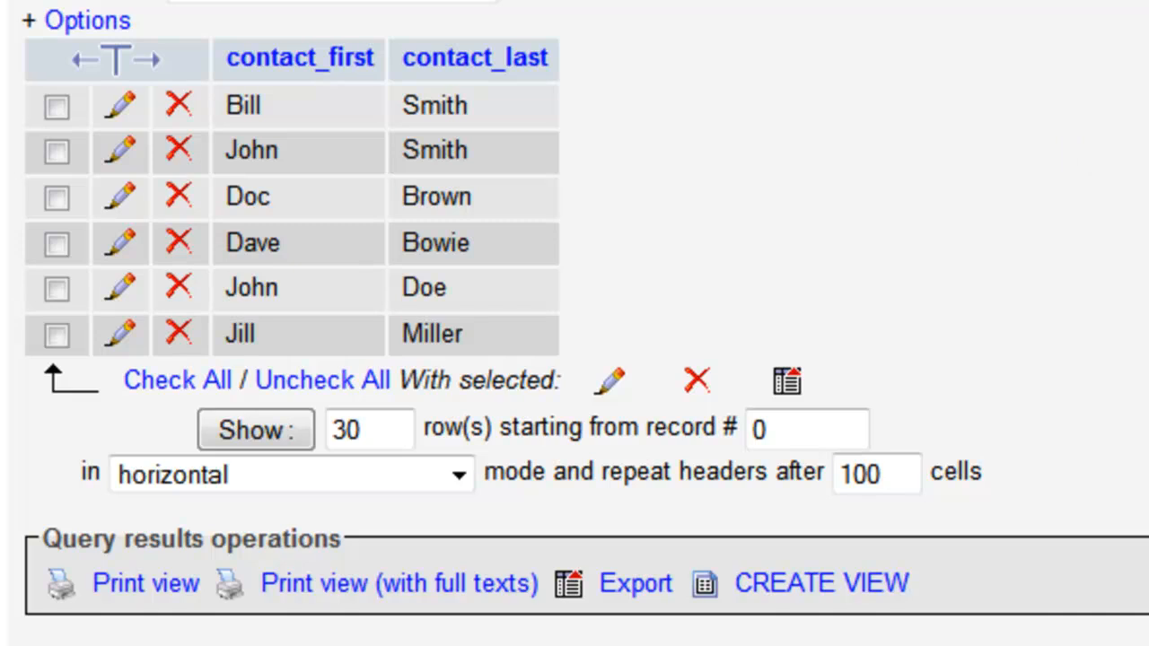
pyautogui.moveTo(984, 111)
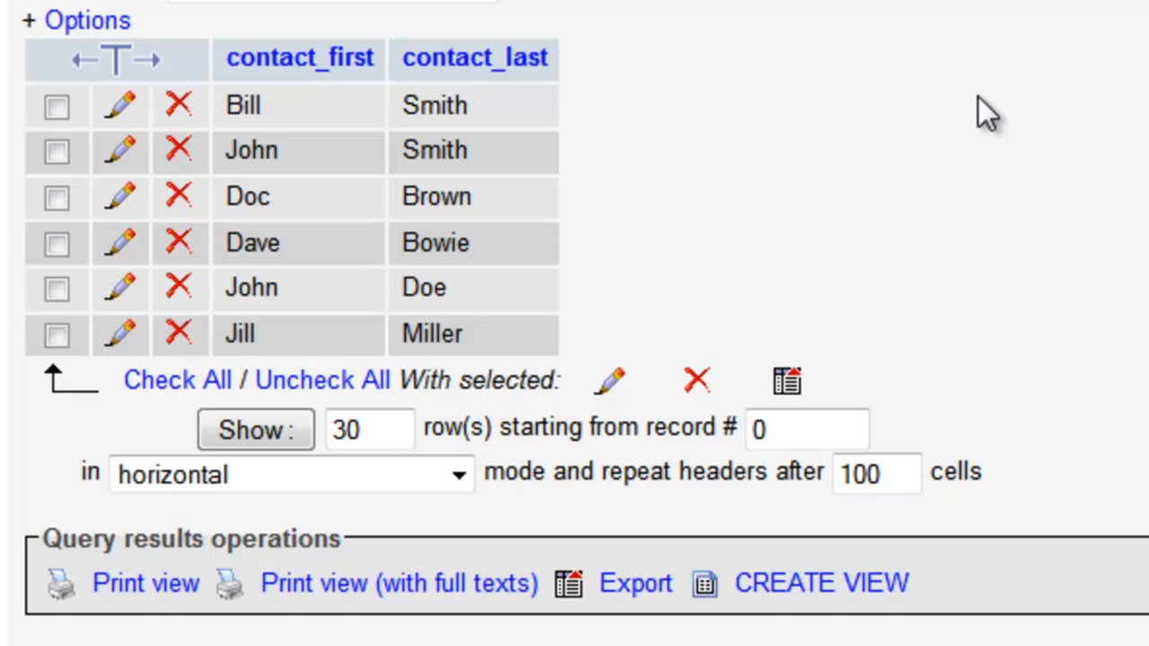
pyautogui.moveTo(698, 189)
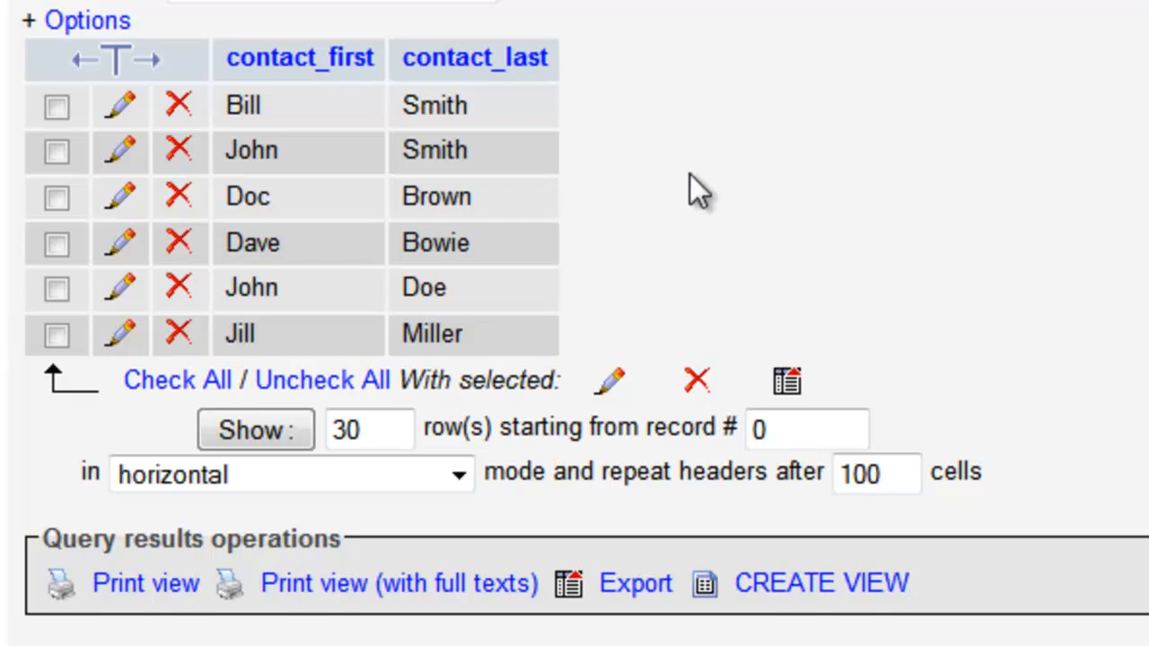
pyautogui.moveTo(1074, 18)
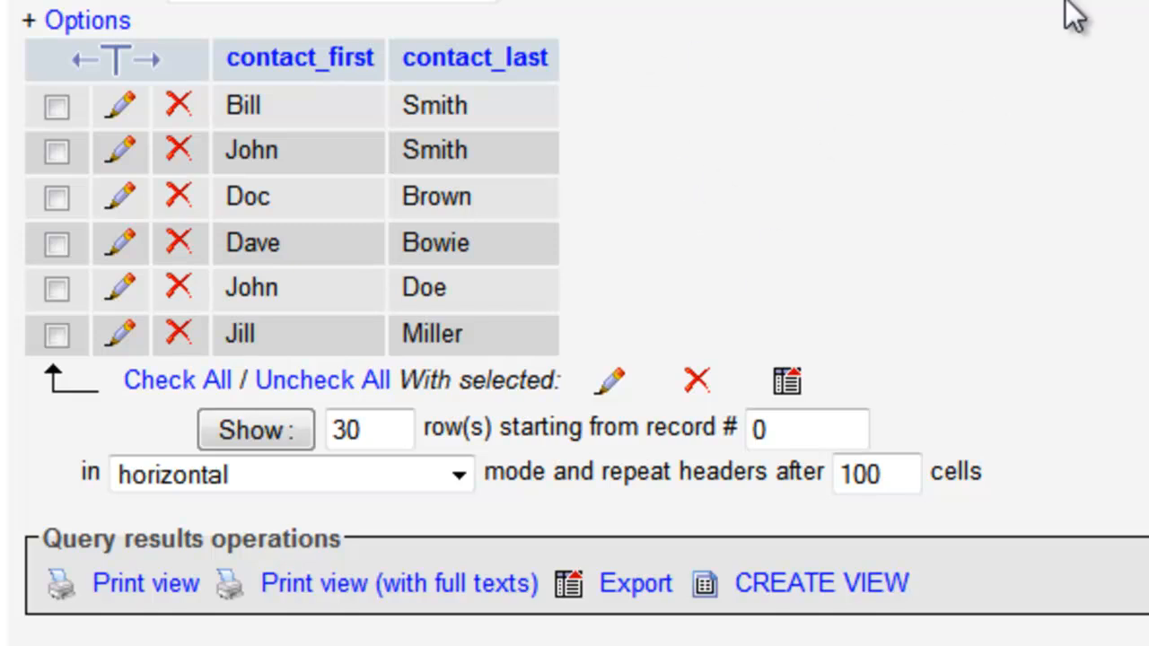